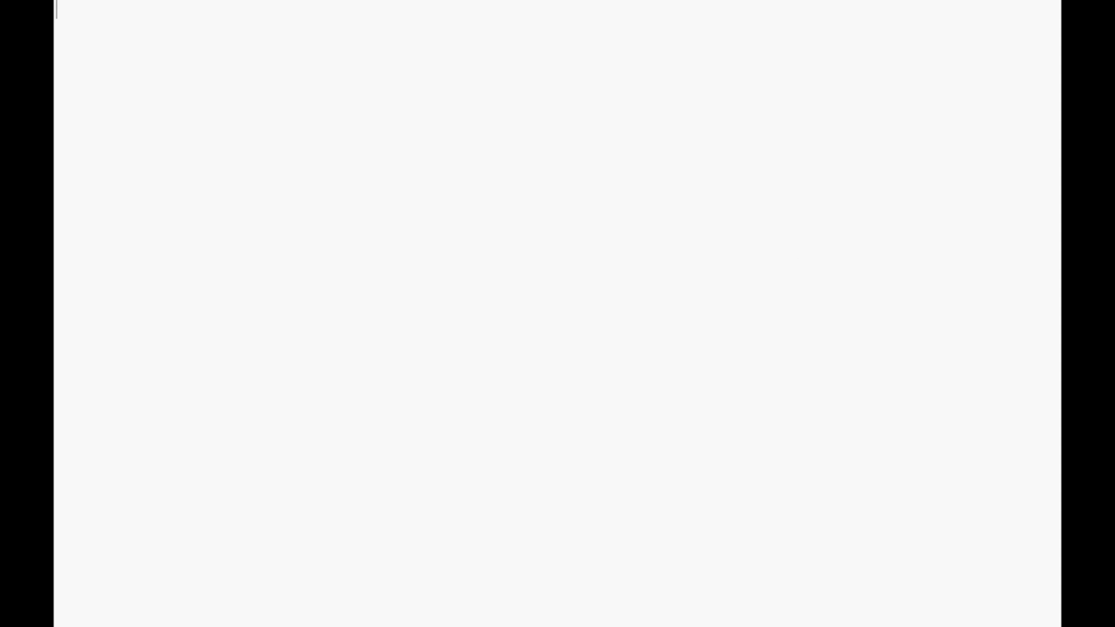
# Import MPI from mpi4py and define comm = MPI.COMM_WORLD, rank = comm.rank, size = comm.size
pyautogui.write('from mpi4py import M')
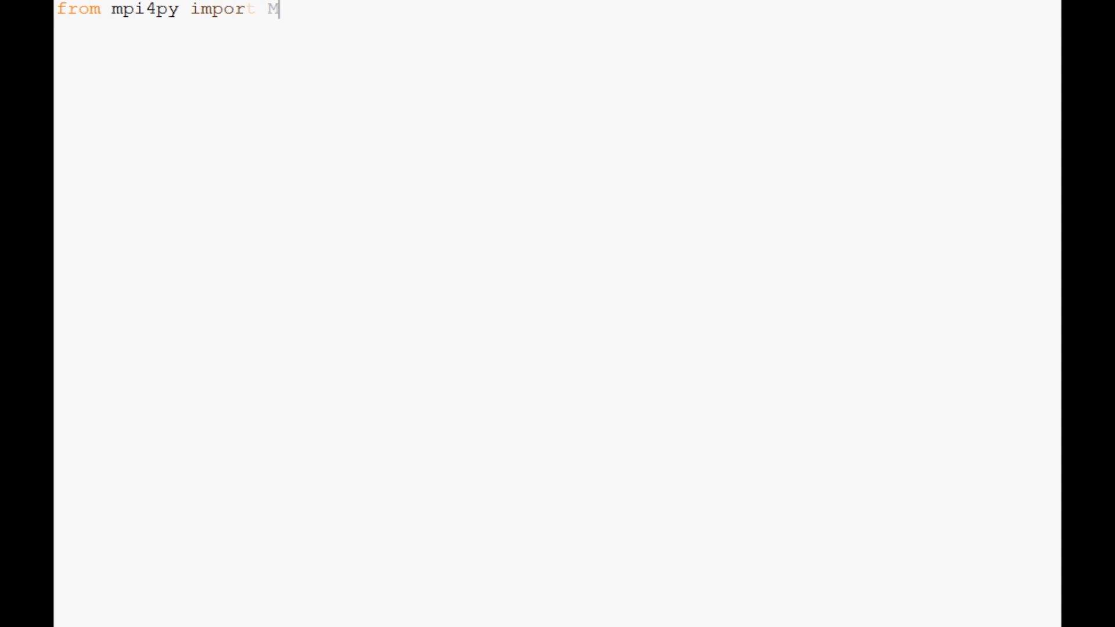
pyautogui.write('PI')
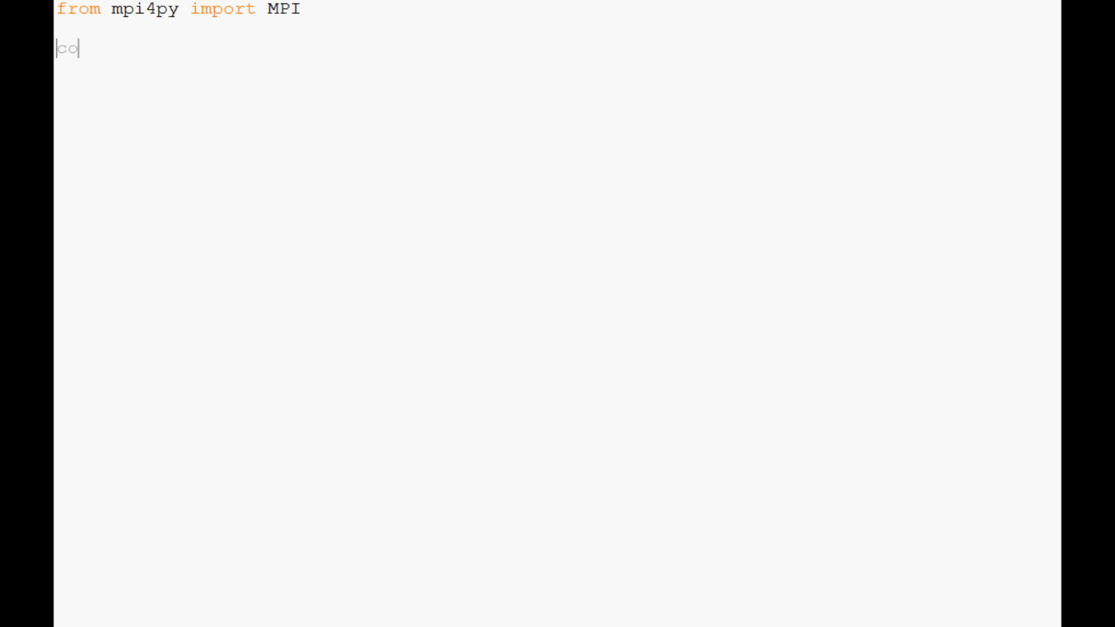
pyautogui.write('mm = MPI.')
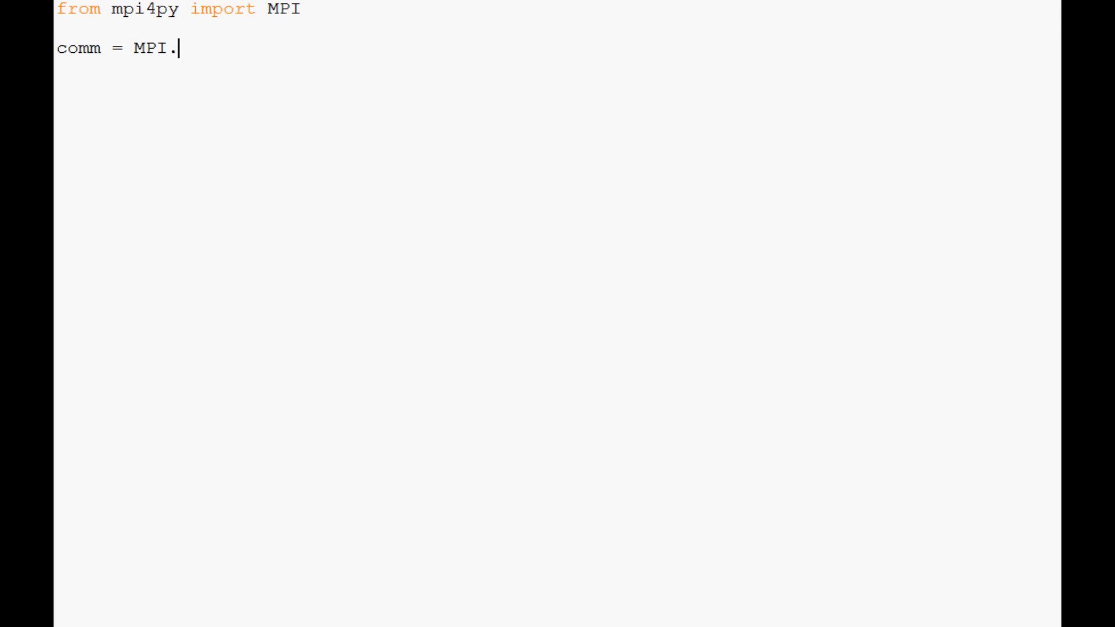
pyautogui.write('COMM_WORLD')
pyautogui.write('rank =')
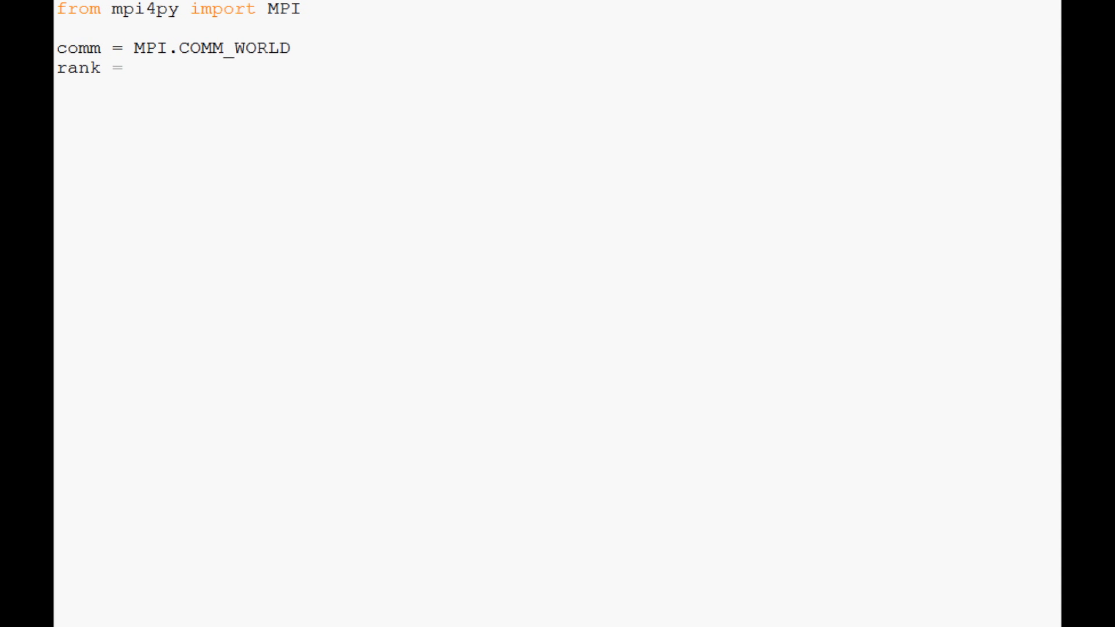
pyautogui.write('comm.rank')
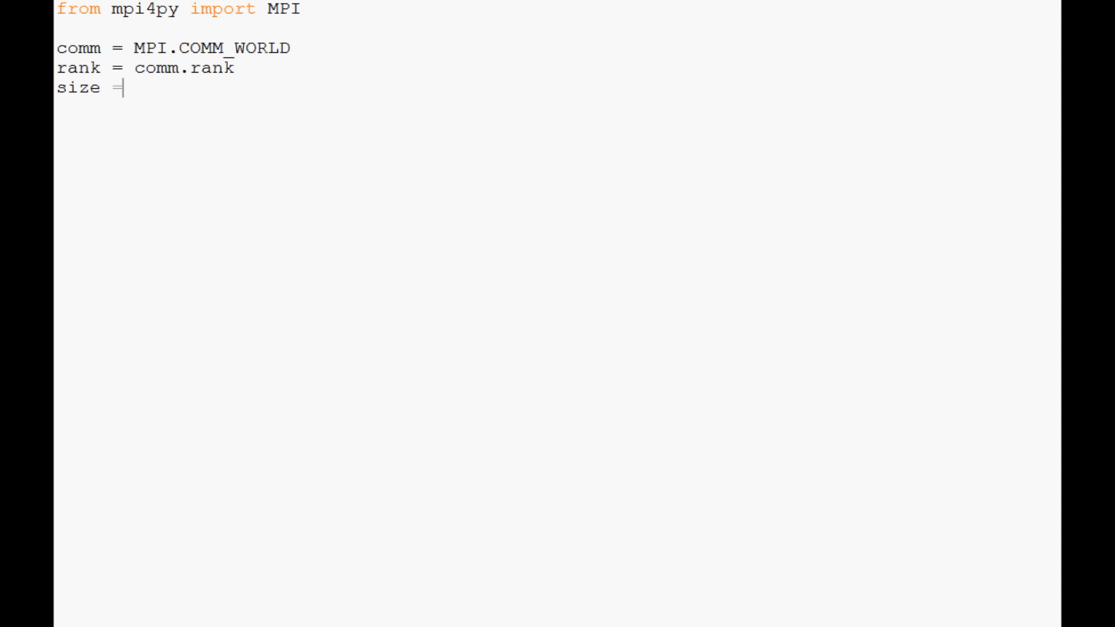
pyautogui.write('comm.size')
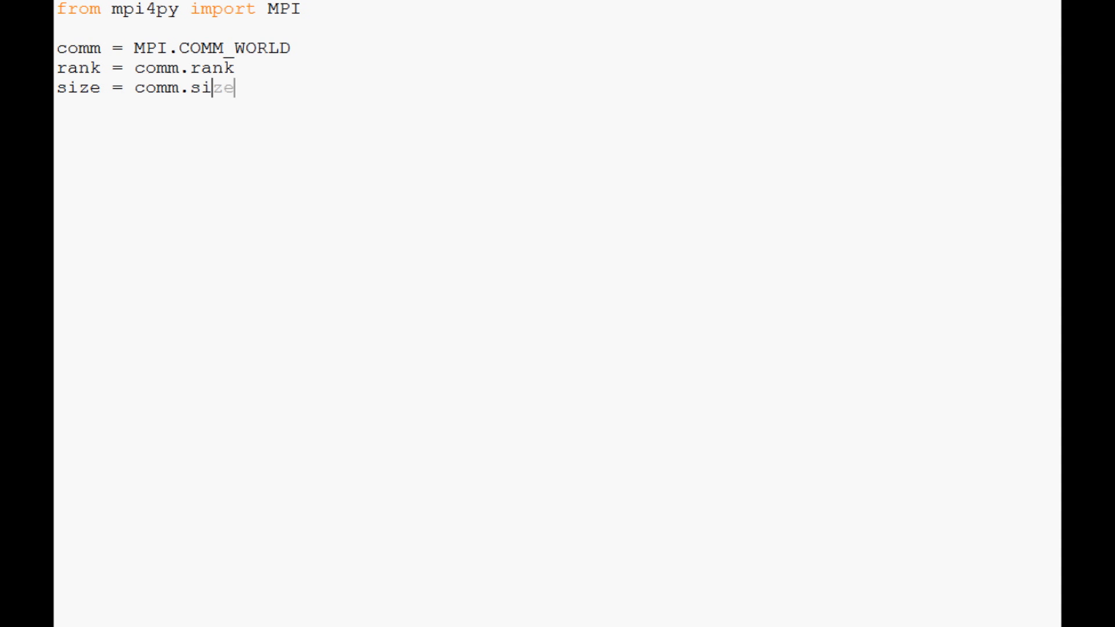
pyautogui.press('Enter')
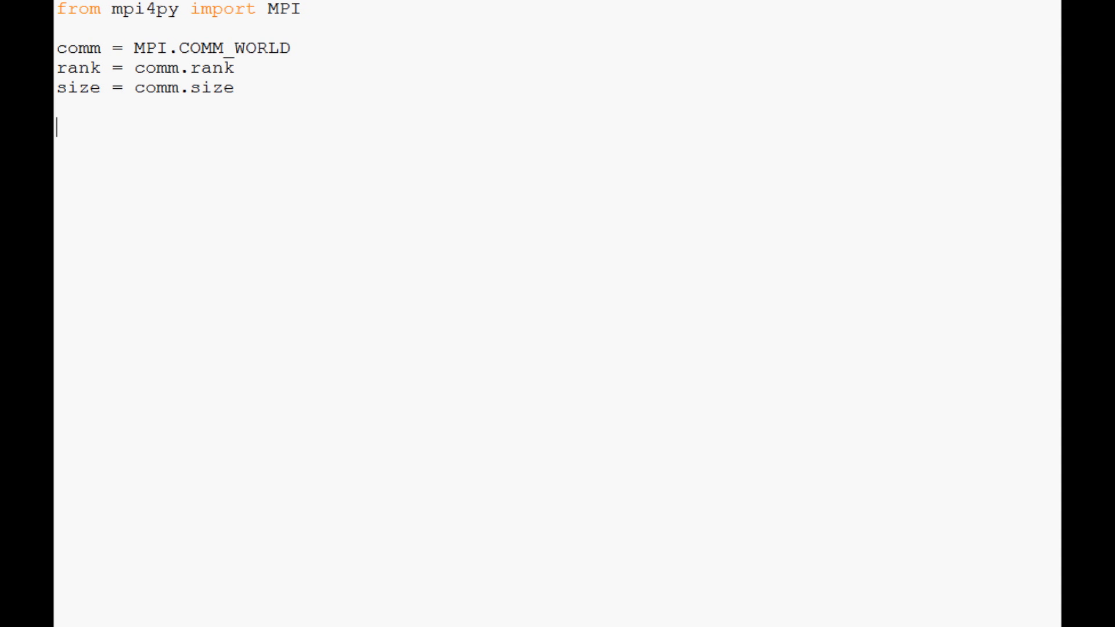
# Add an if rank == 0 branch defining shared = {'d1':55,'d2':42}
pyautogui.write('if rank == 0:')
pyautogui.write('sh')
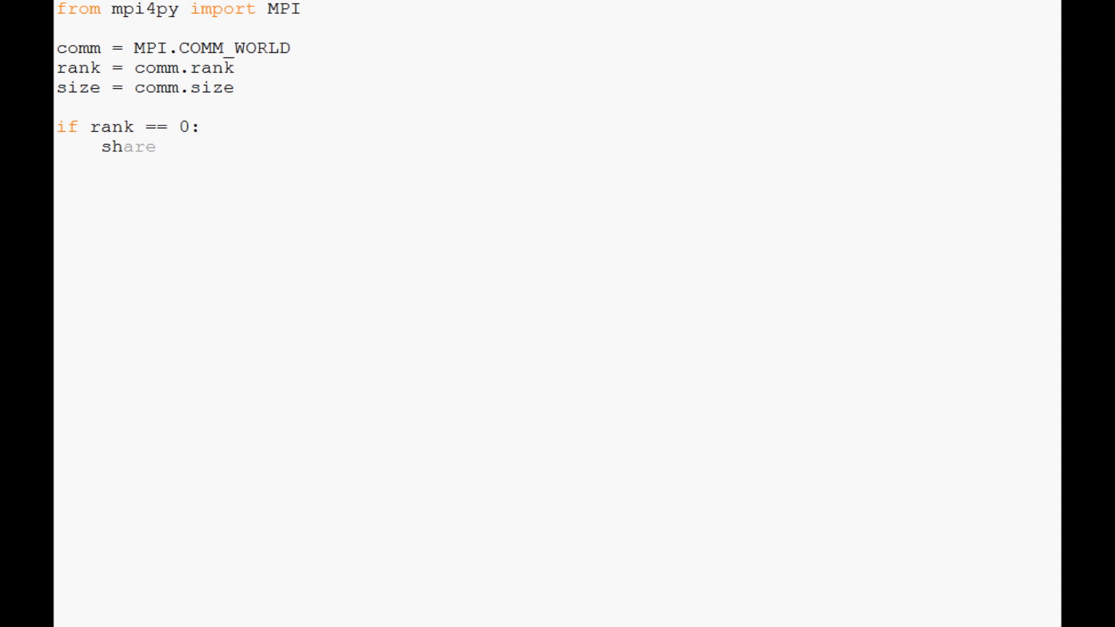
pyautogui.write('ared =')
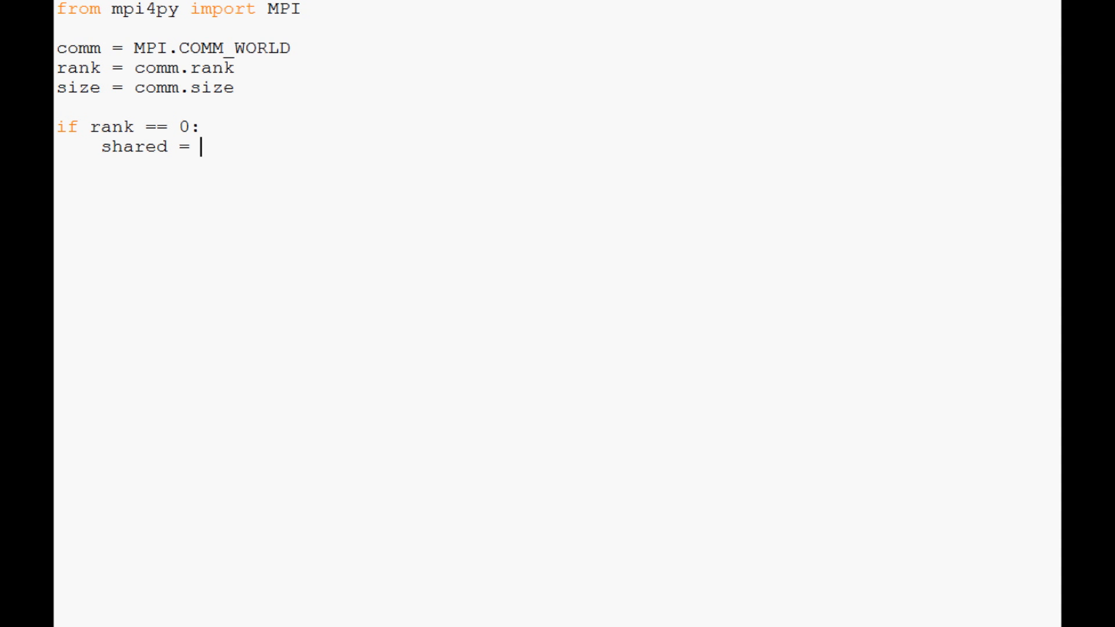
pyautogui.write('{}')
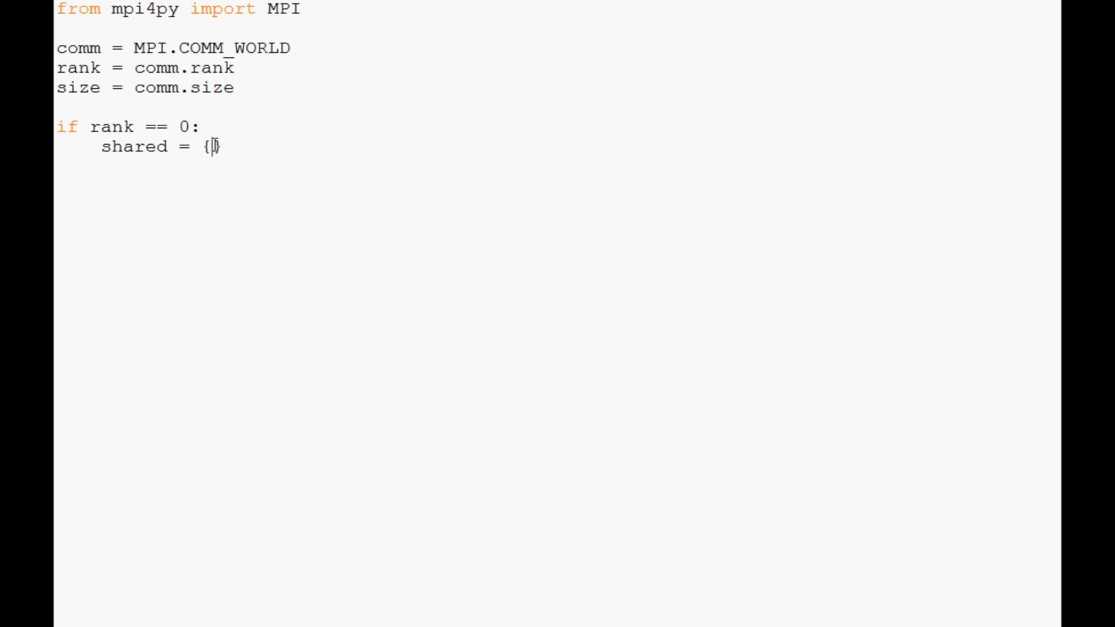
pyautogui.write("'")
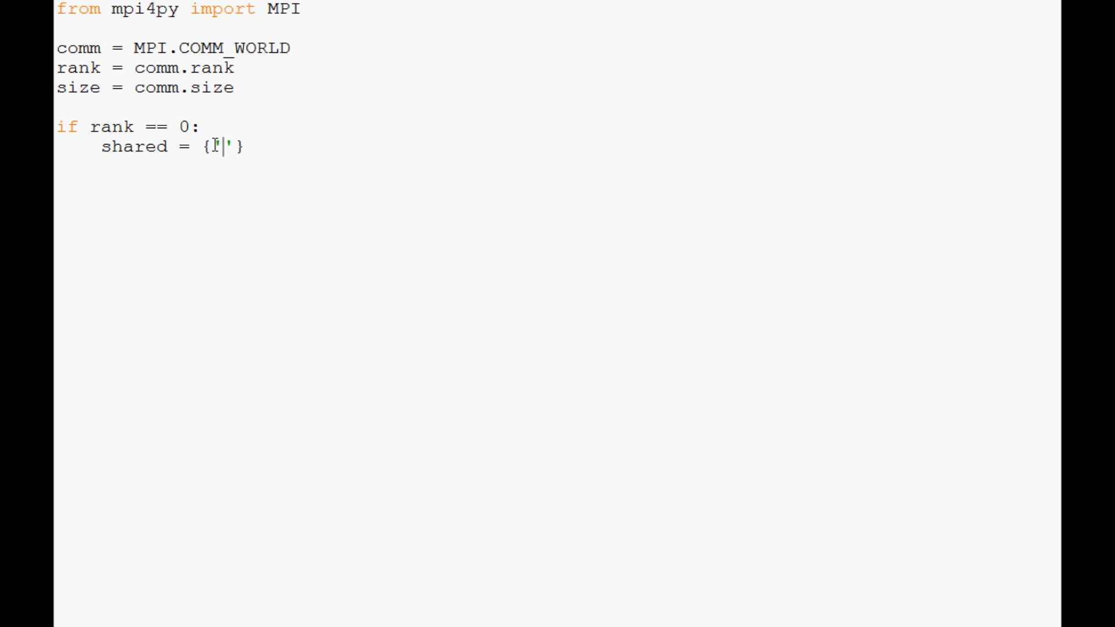
pyautogui.write('d1')
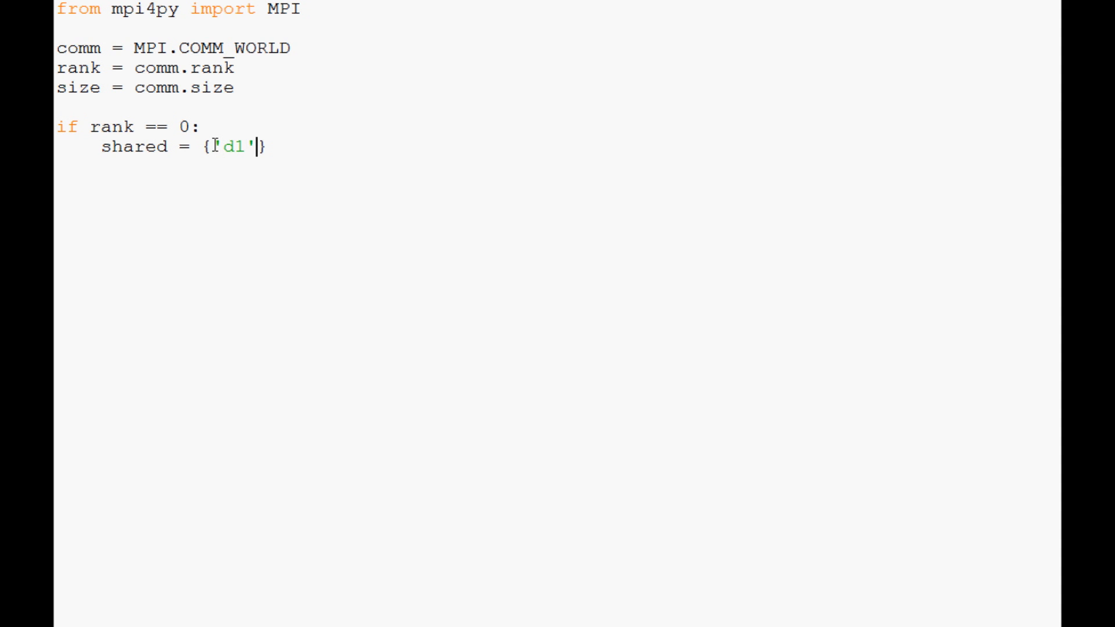
pyautogui.write(':55,')
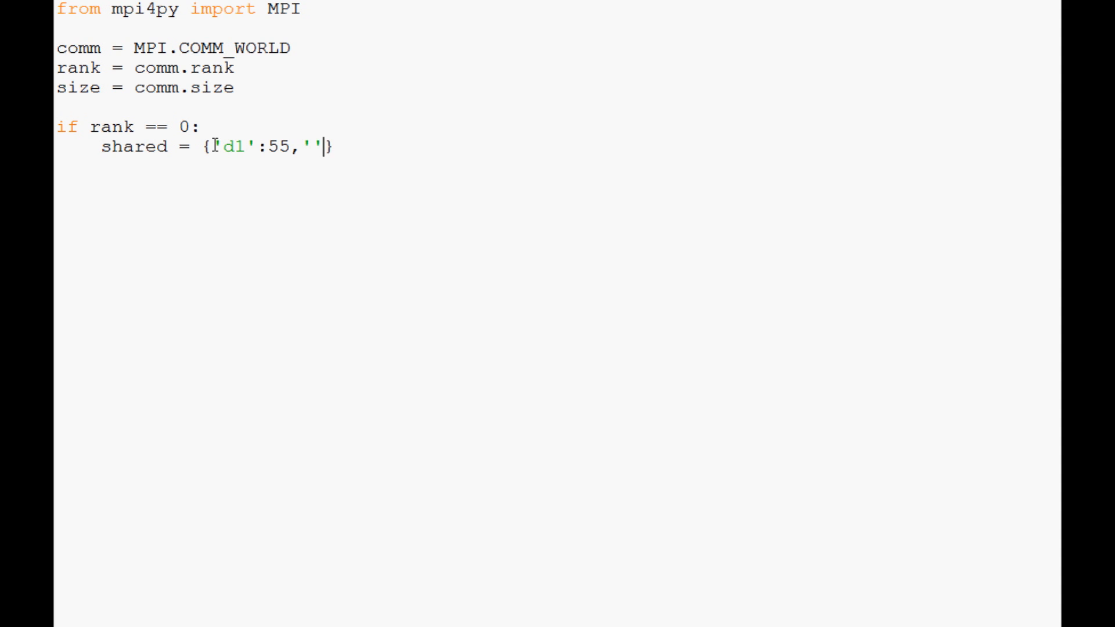
pyautogui.write("'d2':3")
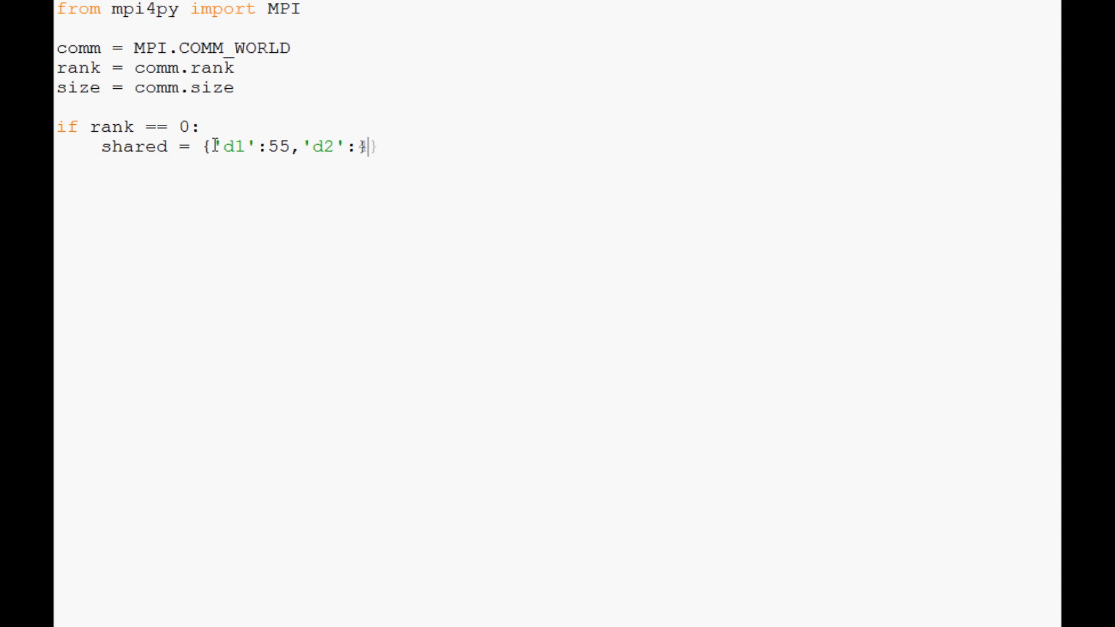
pyautogui.write('42')
pyautogui.write('comm.send(')
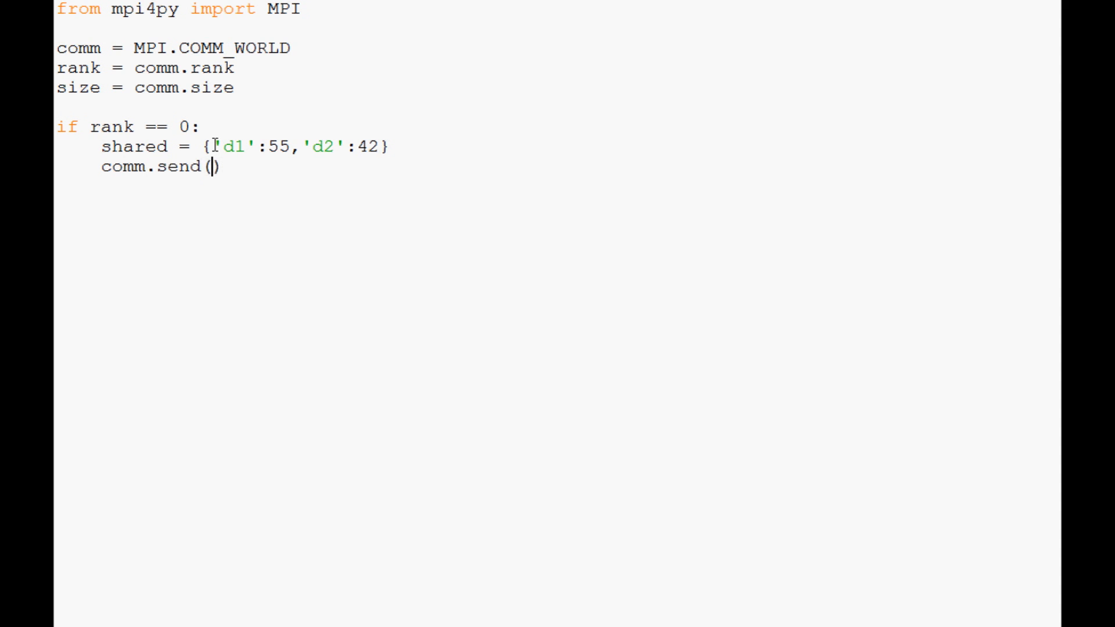
# Send the shared dictionary to rank 1 with comm.send(shared, dest=1)
pyautogui.write('shared')
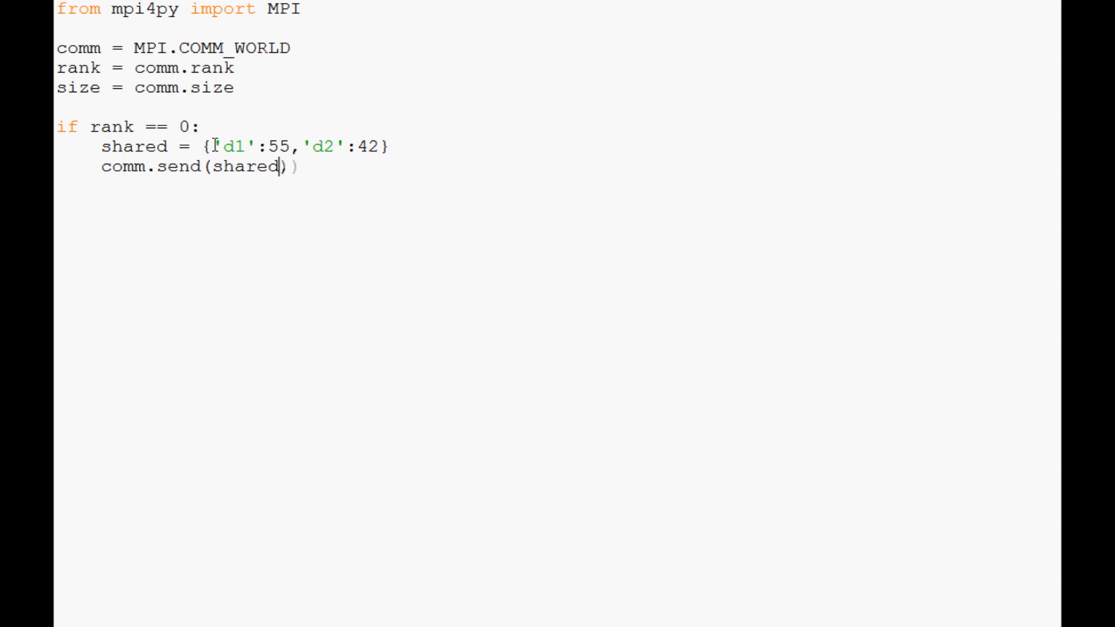
pyautogui.write(', dest')
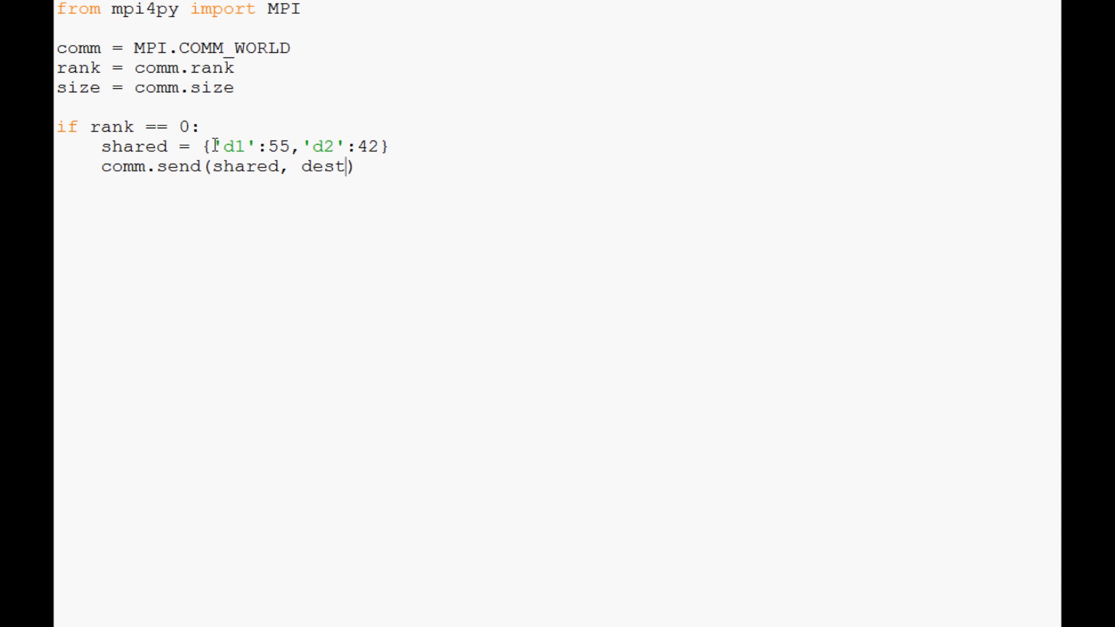
pyautogui.write('=1')
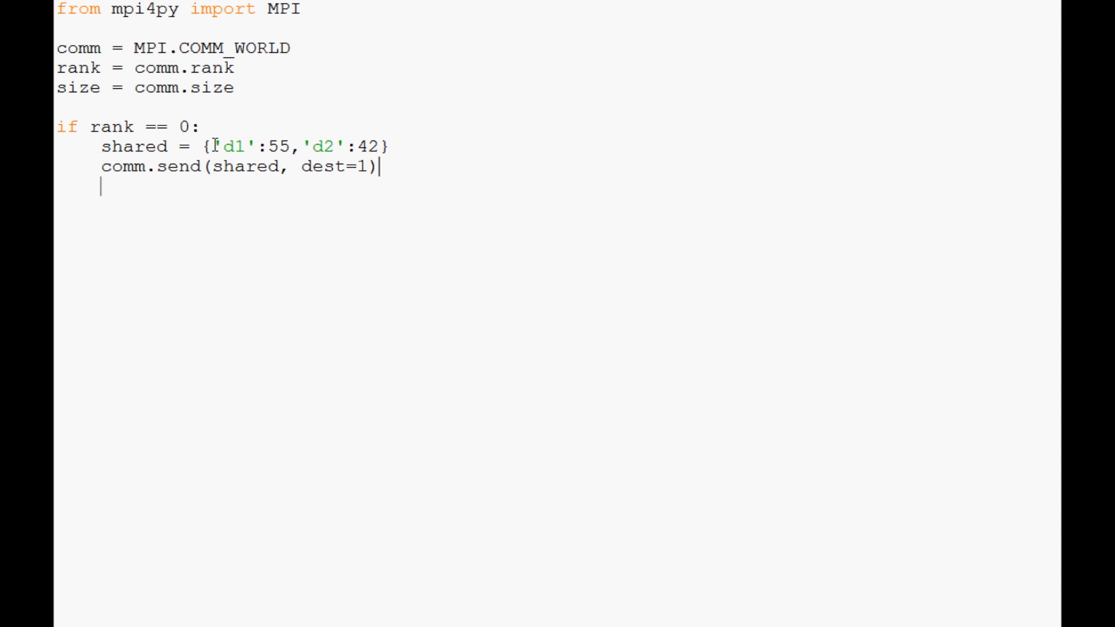
# Add an if rank == 1 branch that receives from rank 0 into receive and prints it
pyautogui.write('if rank')
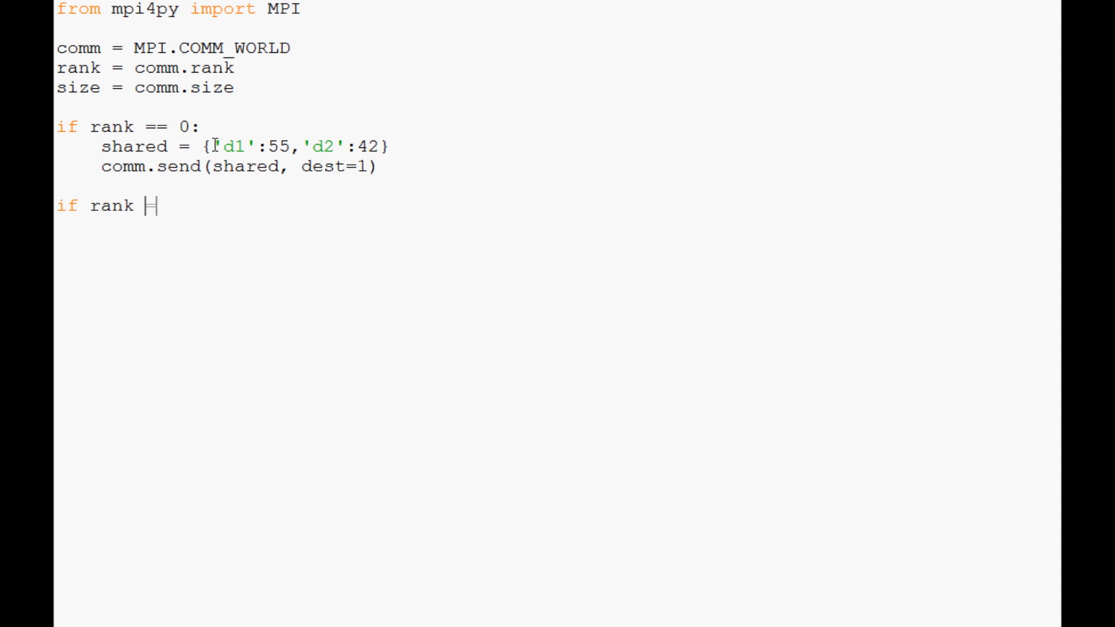
pyautogui.write('== 1:')
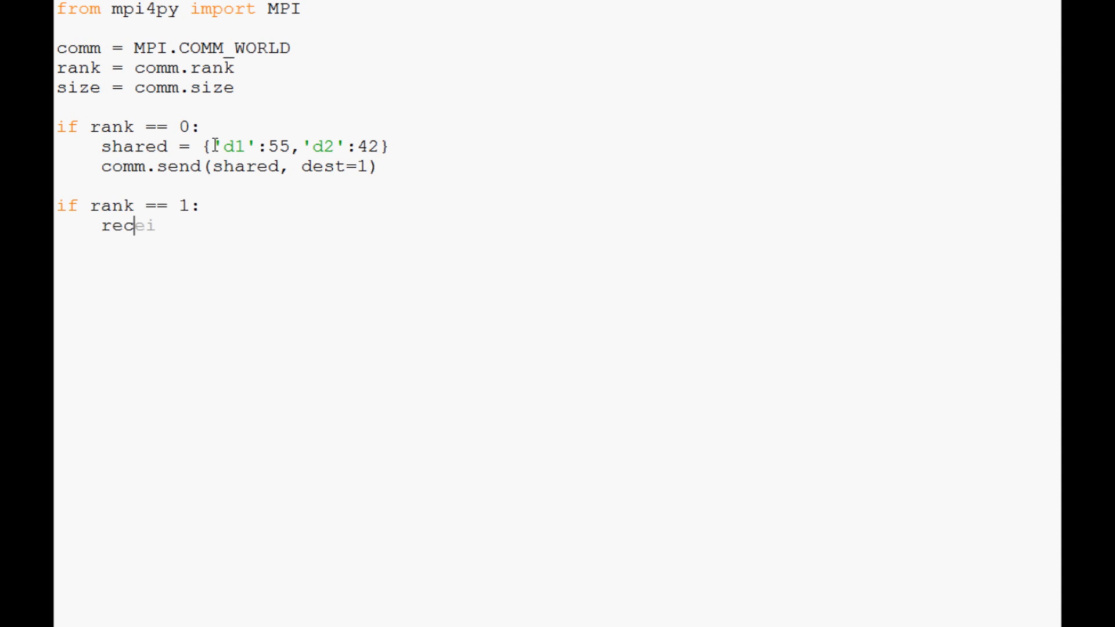
pyautogui.write('eive = comm.rec')
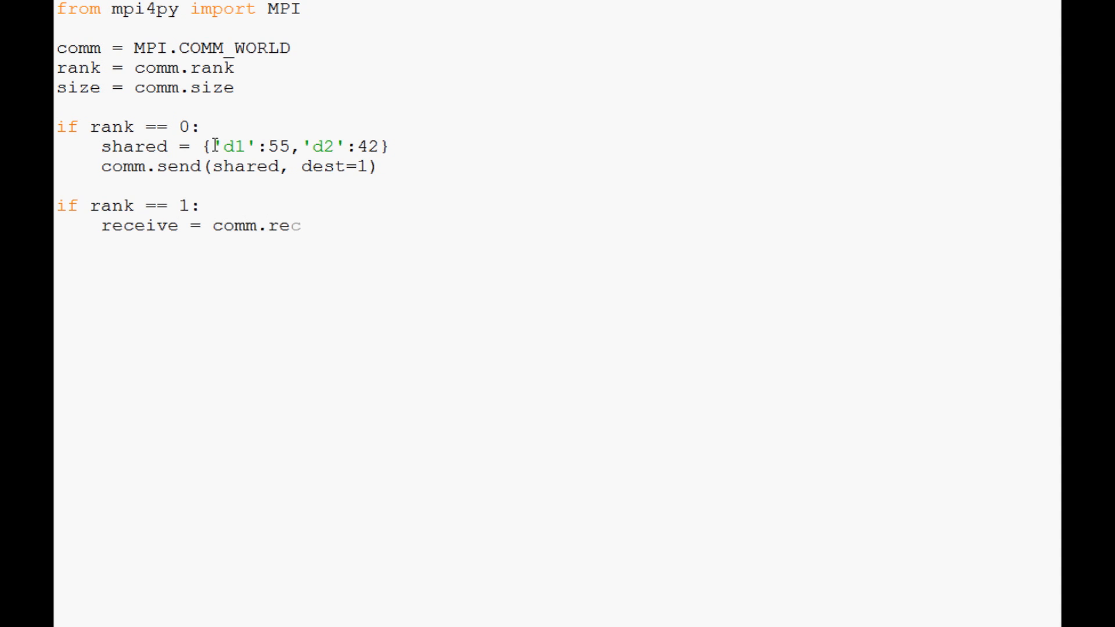
pyautogui.write('v()')
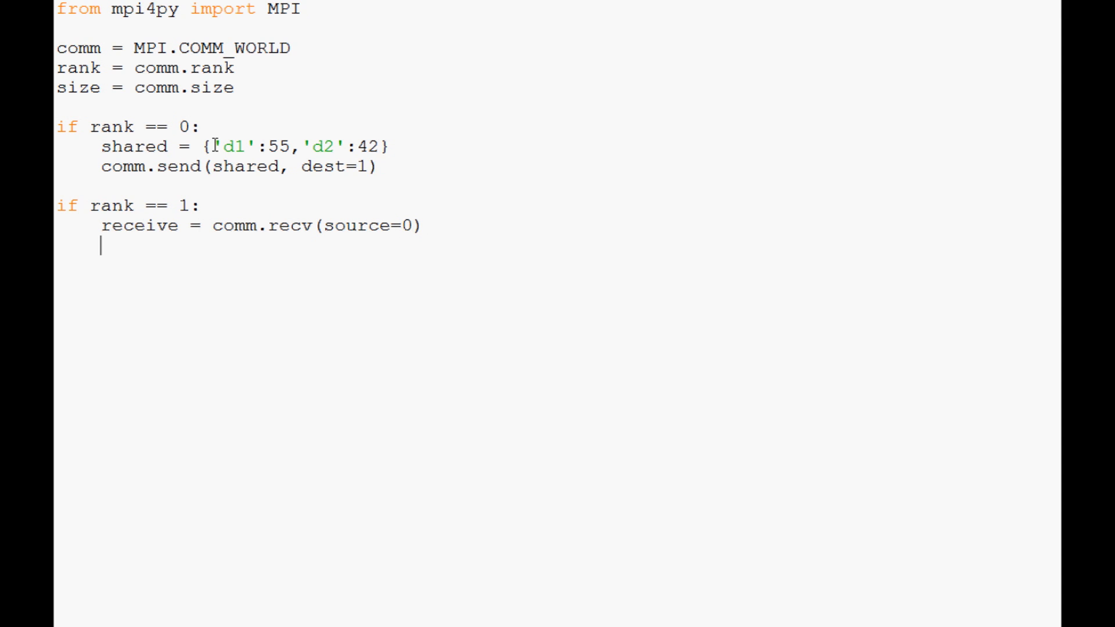
pyautogui.write('print rece')
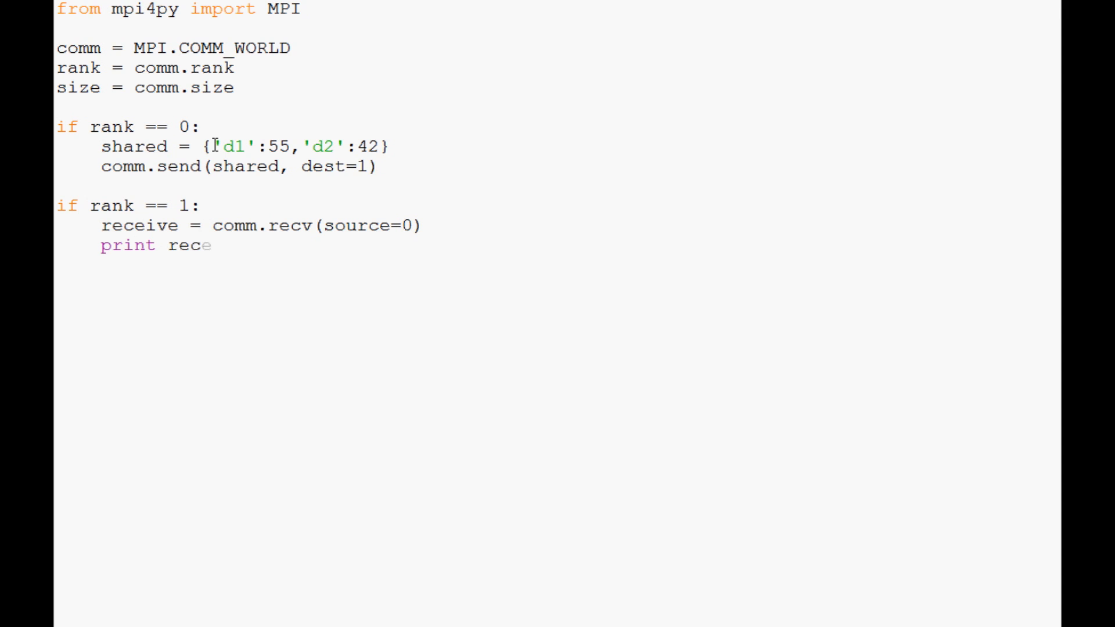
pyautogui.write('ive')
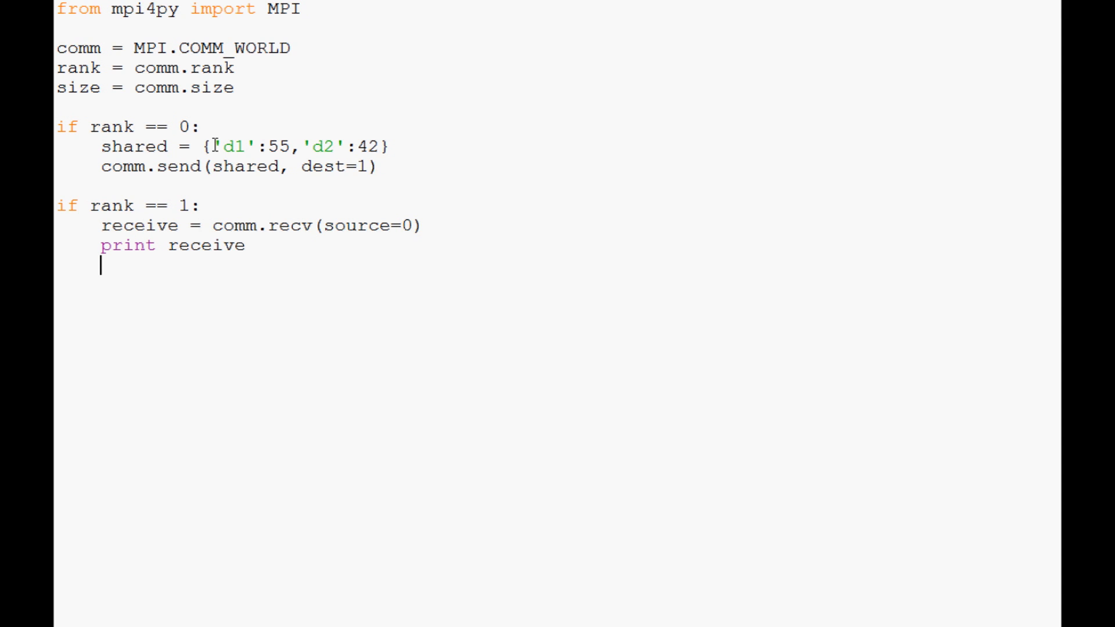
# Add a line printing receive['d1']
pyautogui.write('print')
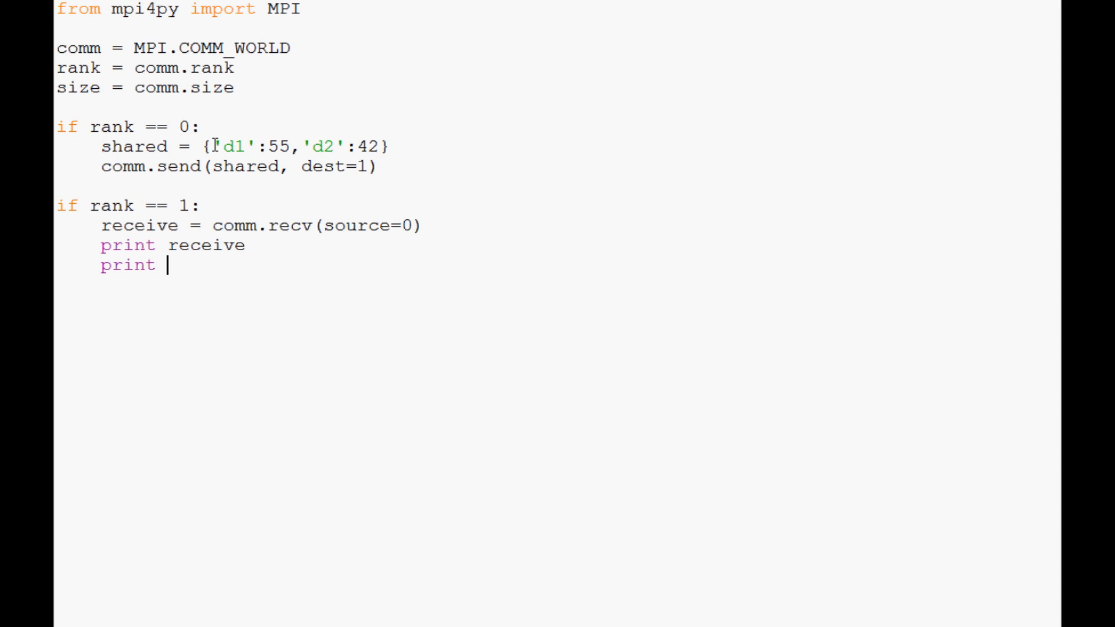
pyautogui.write('receive')
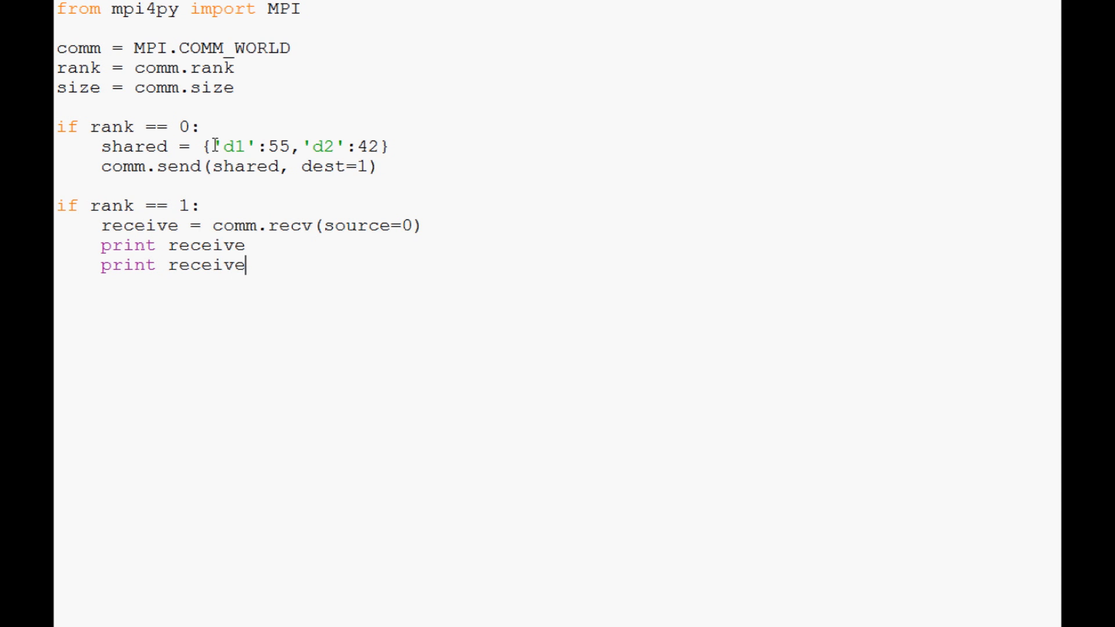
pyautogui.write('[]')
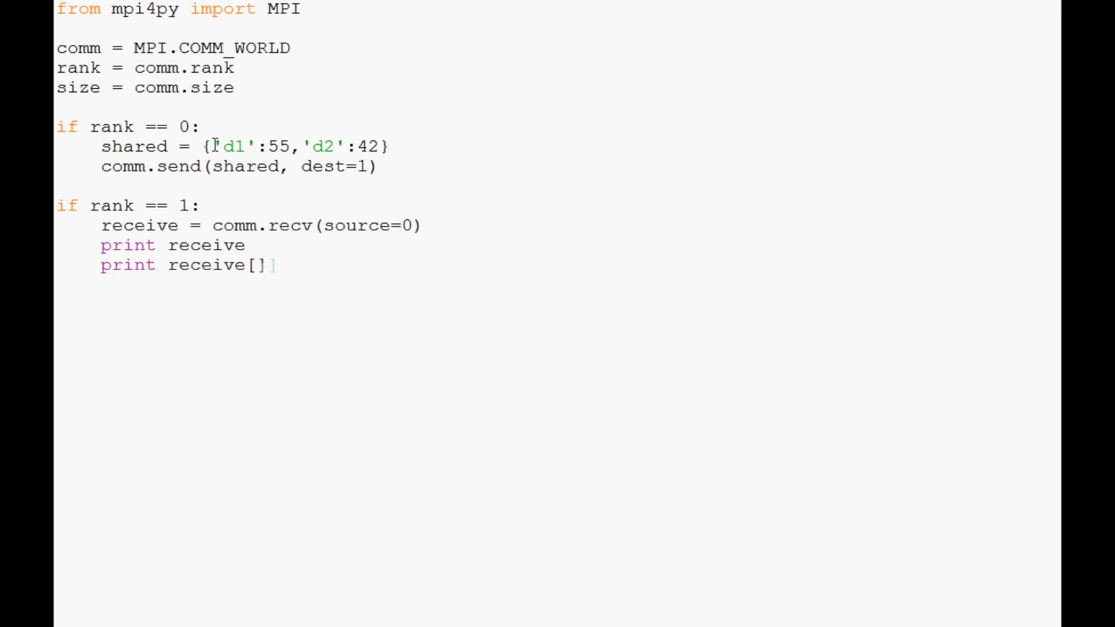
pyautogui.write("'d1'")
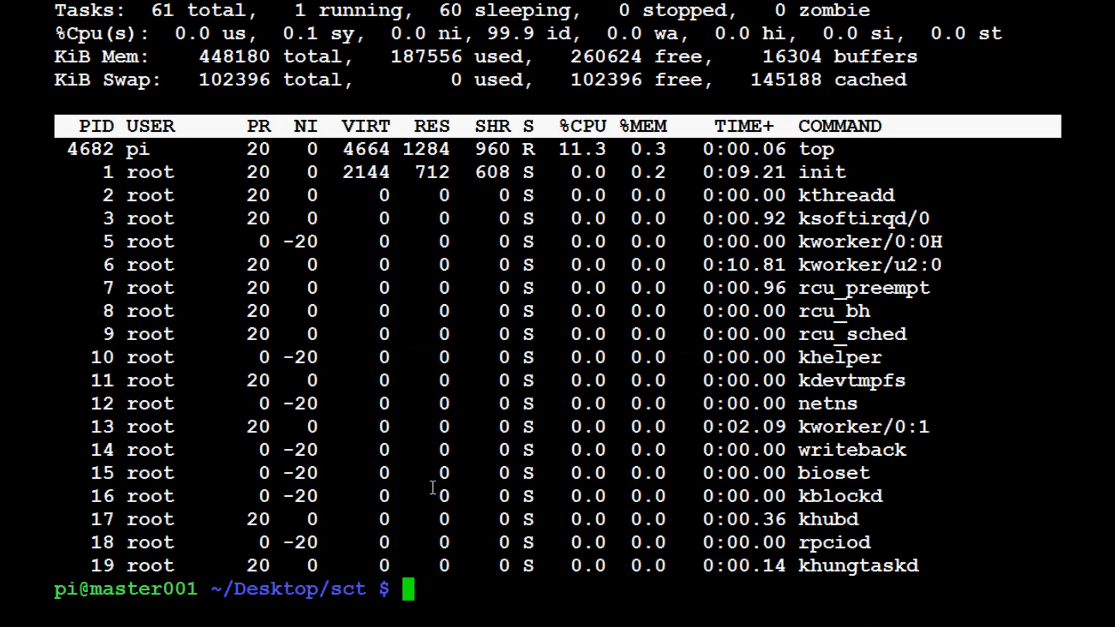
# Run python sct6.py on 5 processes via mpirun.openmpi with the mpi_testing machinefile
pyautogui.write('mpirun.openmpi -np 5 -machinefile /home/pi/mpi_testing/machinefile python sct6.py')
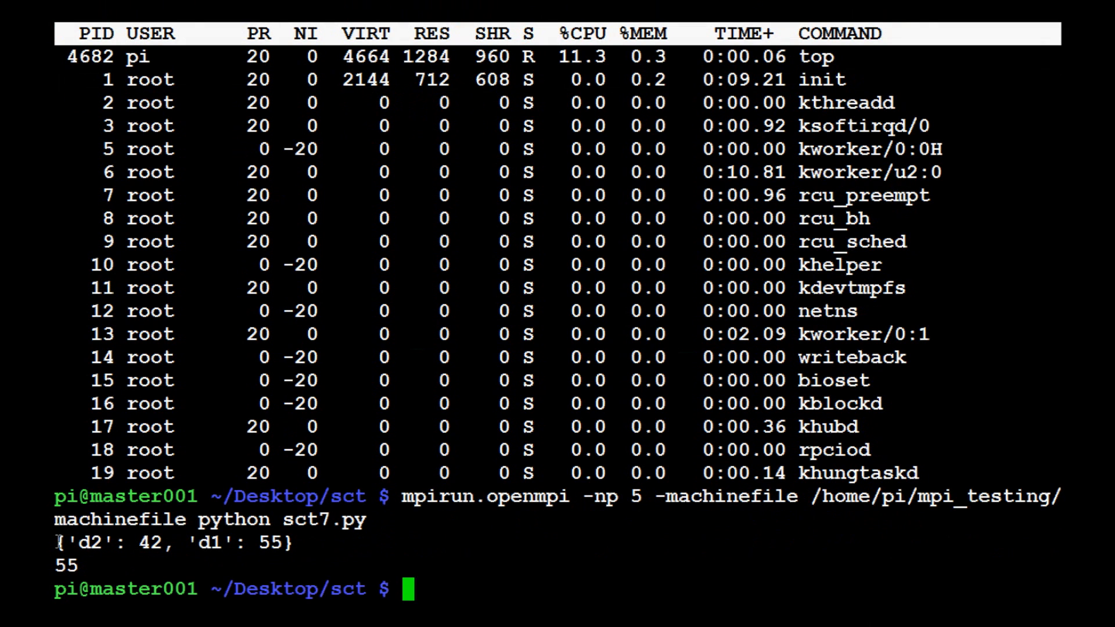
pyautogui.moveTo(164, 558)
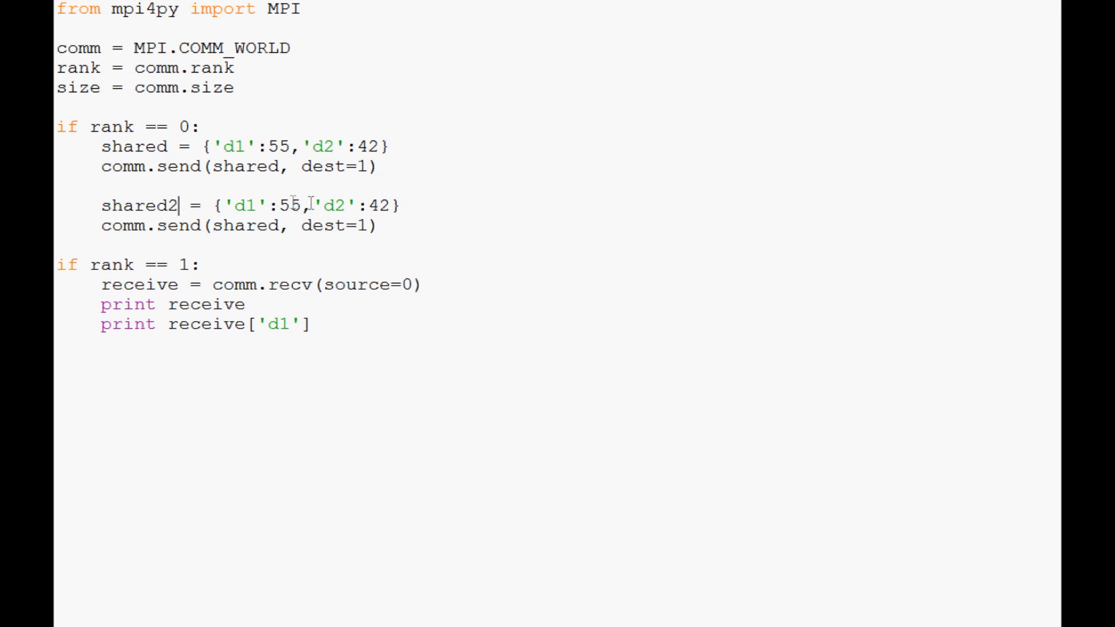
# Change shared2's dictionary values to 25 for d1 and 22 for d2
pyautogui.doubleClick(287, 205)
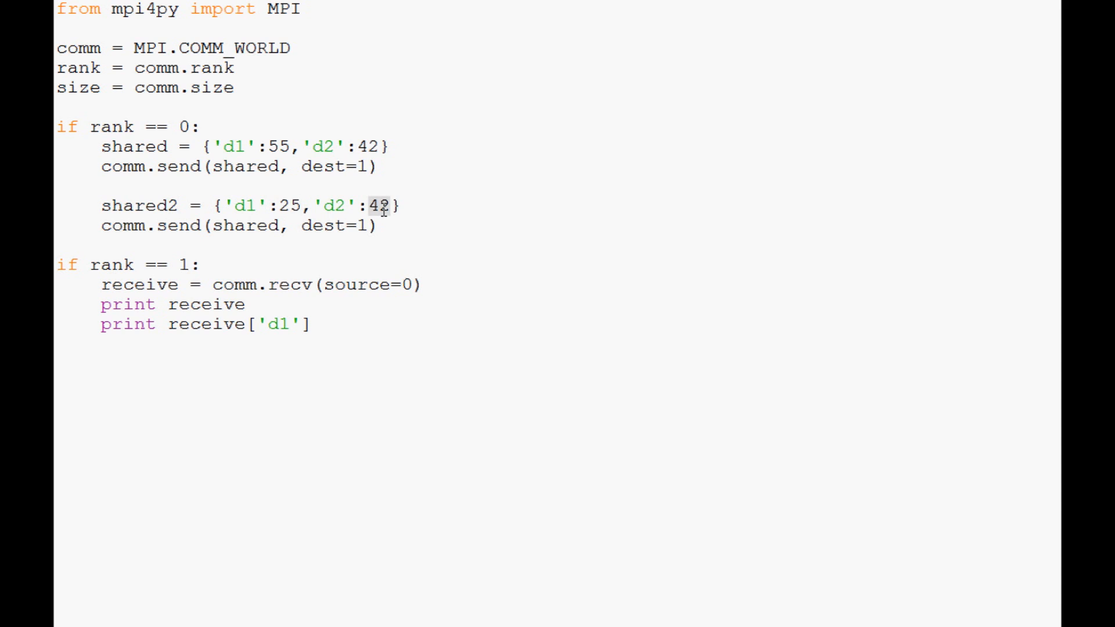
pyautogui.write('22')
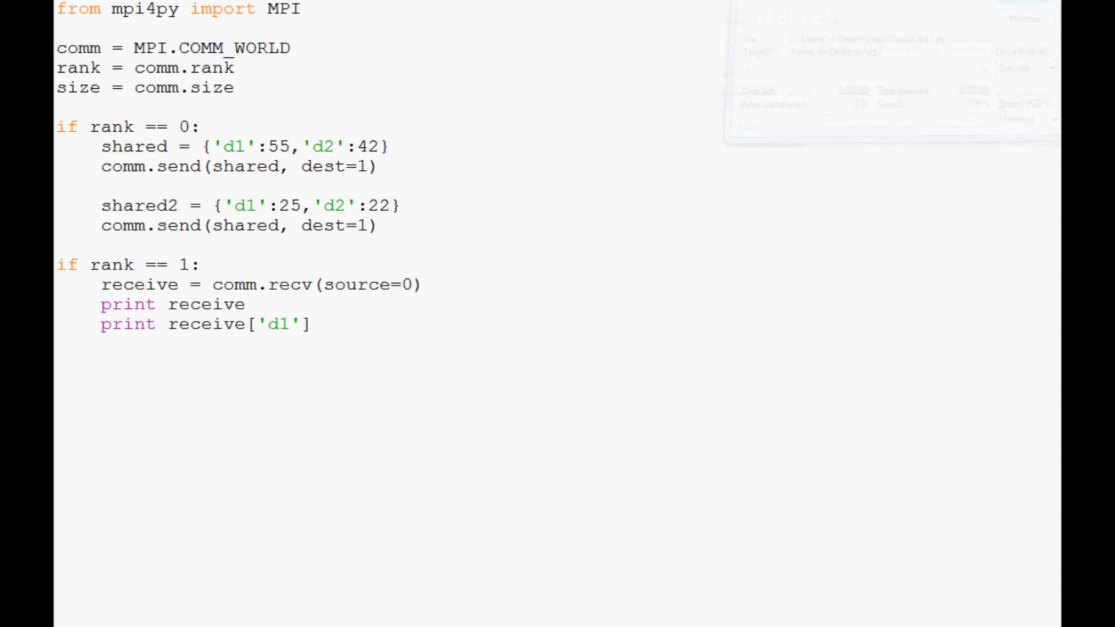
pyautogui.press('Return')
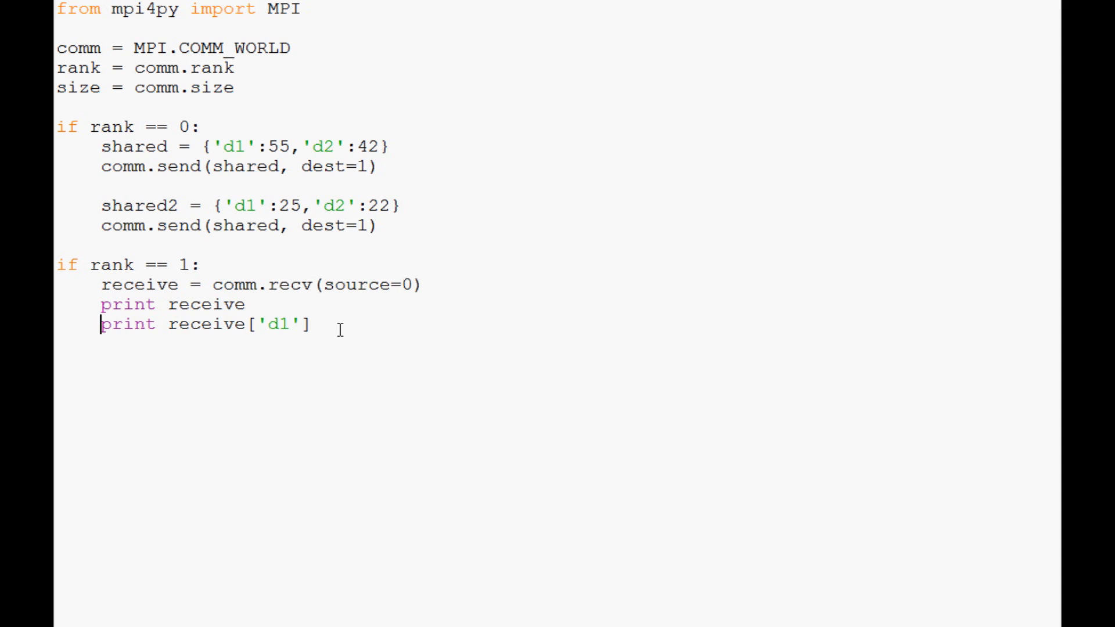
pyautogui.moveTo(240, 212)
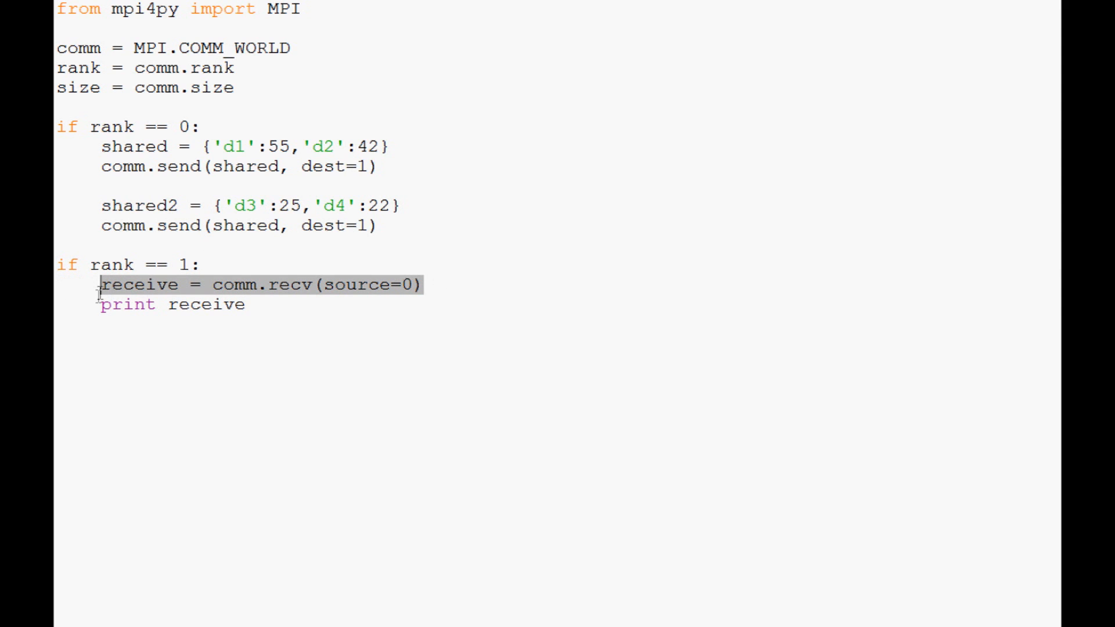
# Add a second comm.recv(source=0) into receive2 and print receive2 in rank 1's branch
pyautogui.write('receive = comm.recv(source=0)')
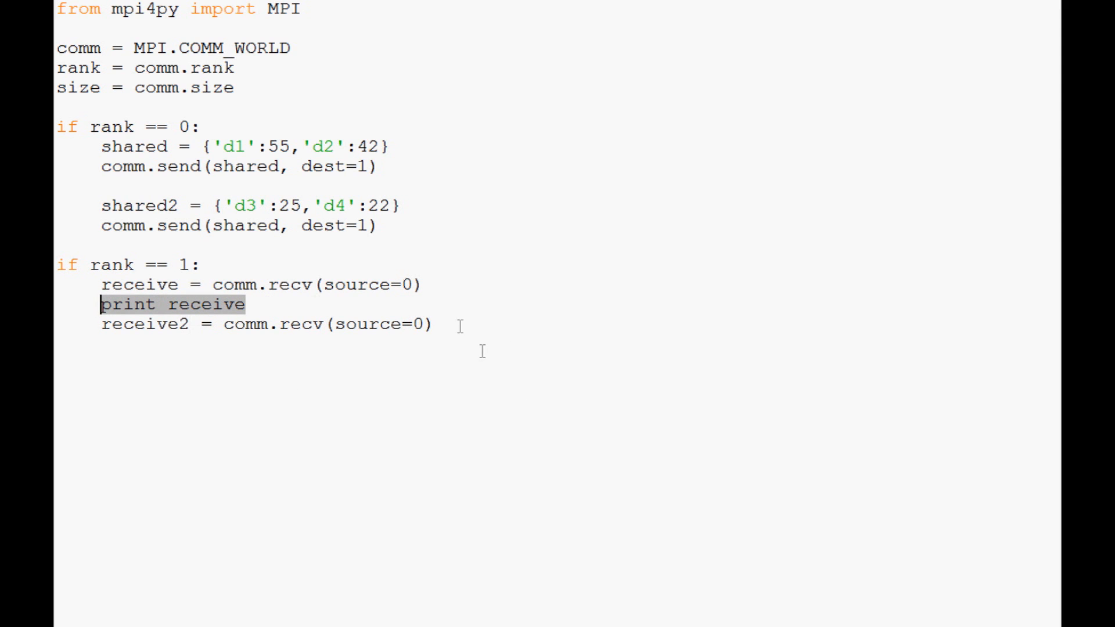
pyautogui.write('print receive2')
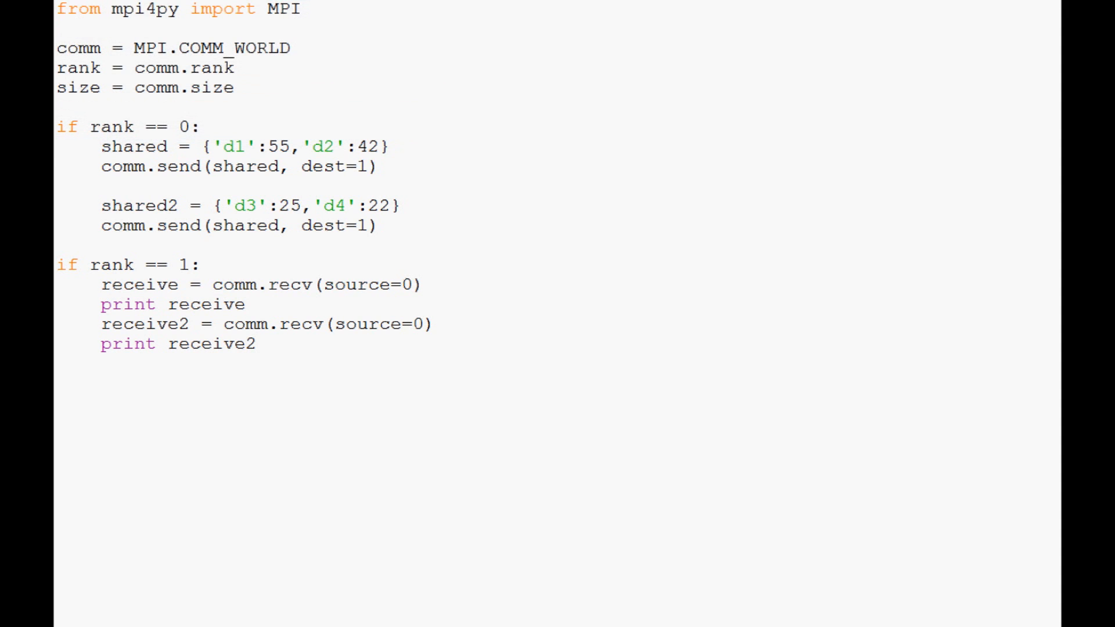
pyautogui.moveTo(633, 391)
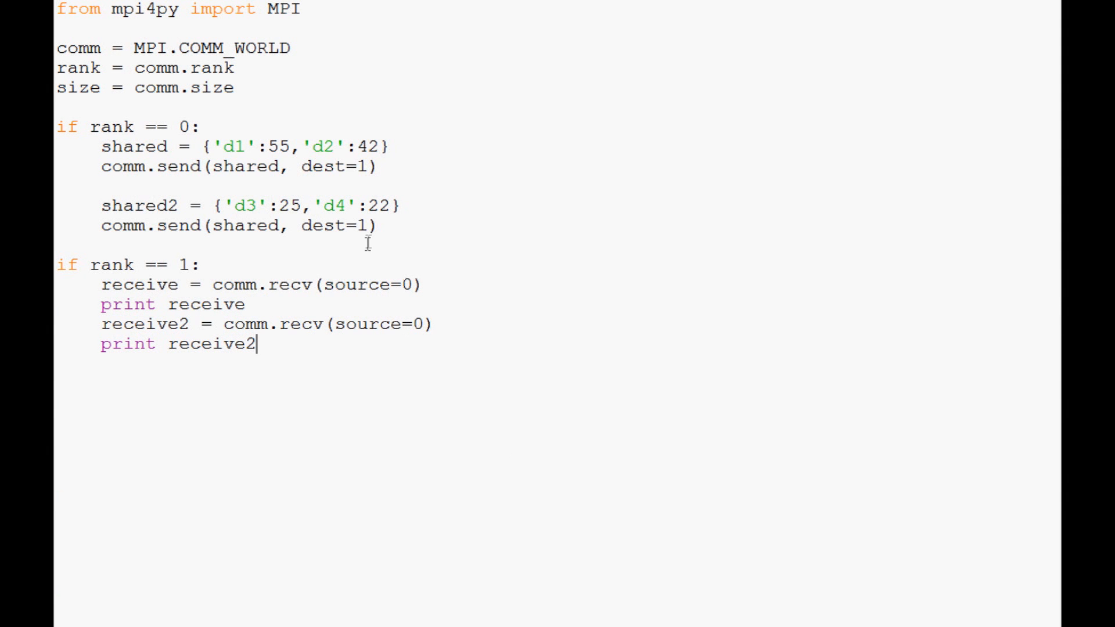
pyautogui.moveTo(277, 256)
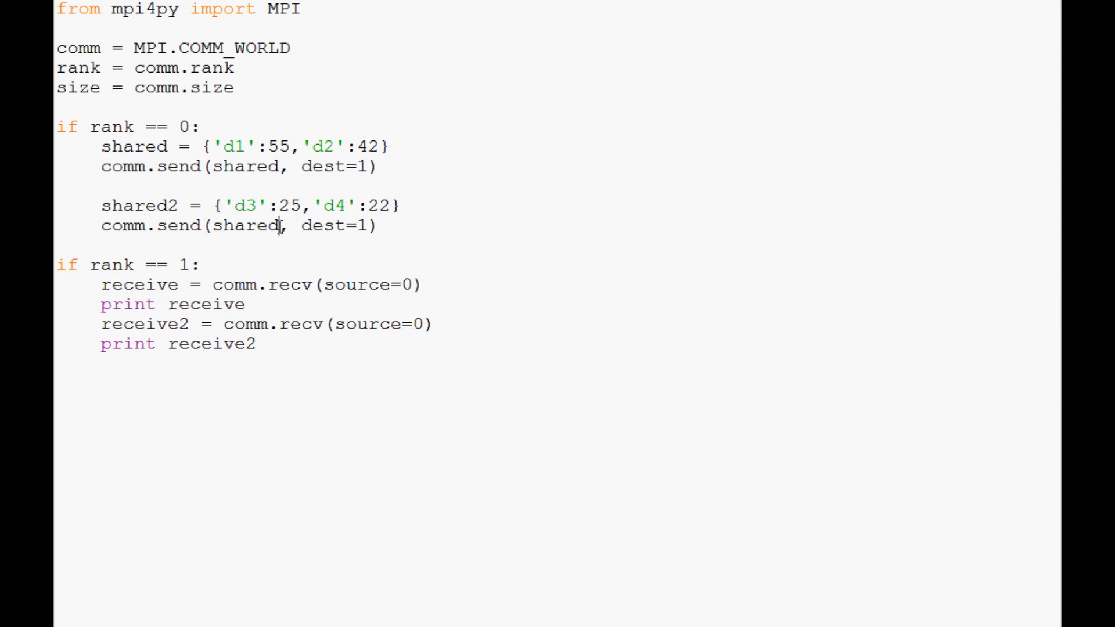
# Make the second send pass shared2, save, and confirm overwriting the existing script
pyautogui.write('2')
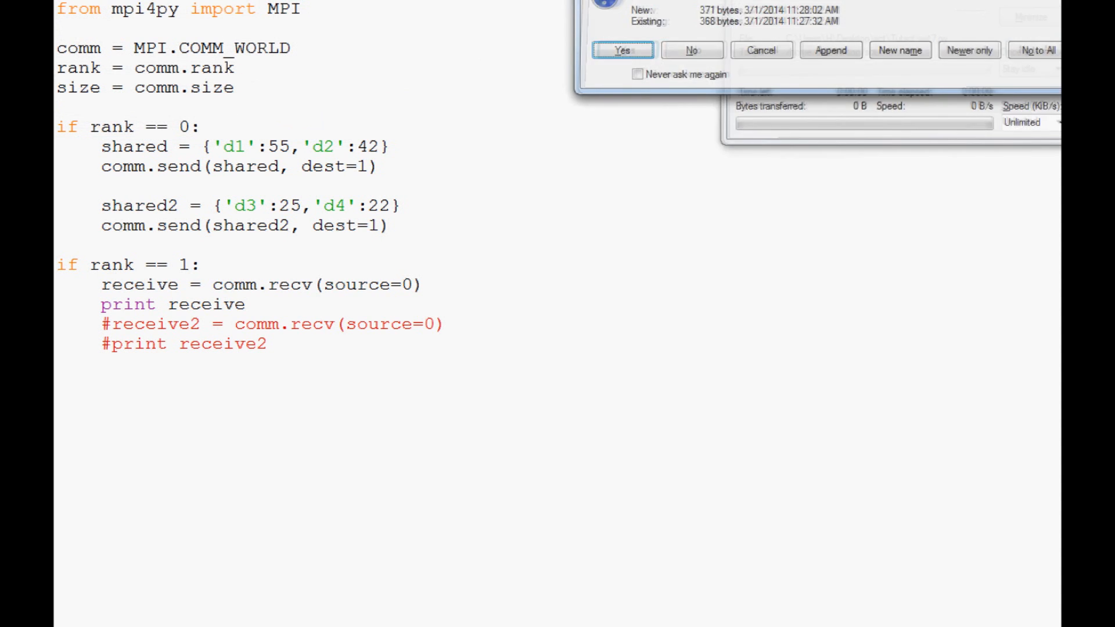
pyautogui.click(620, 50)
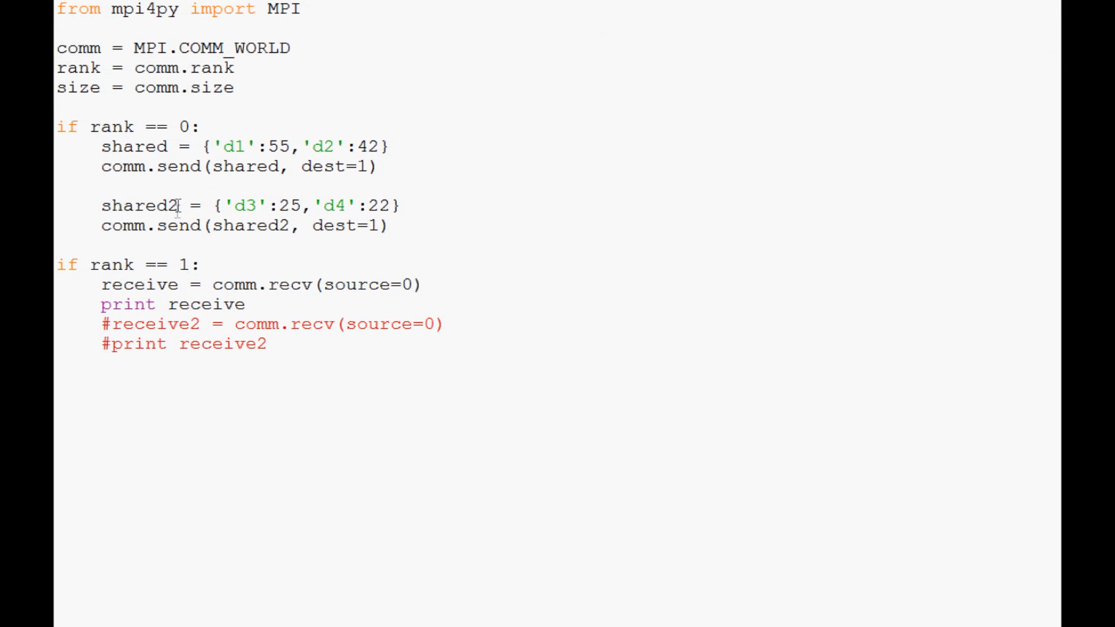
pyautogui.doubleClick(285, 225)
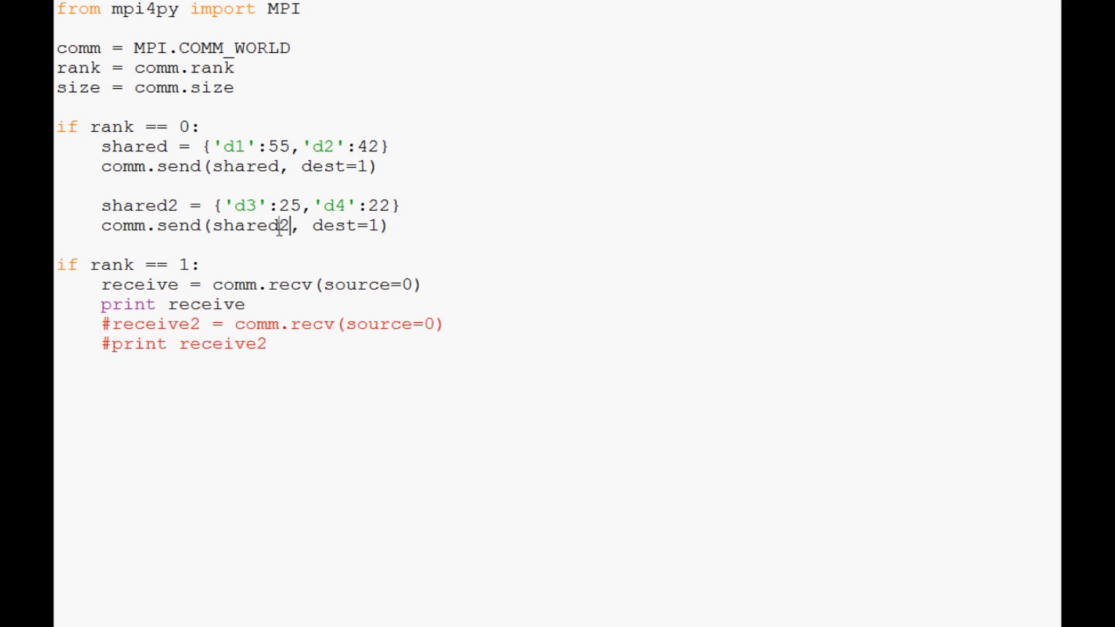
pyautogui.doubleClick(283, 225)
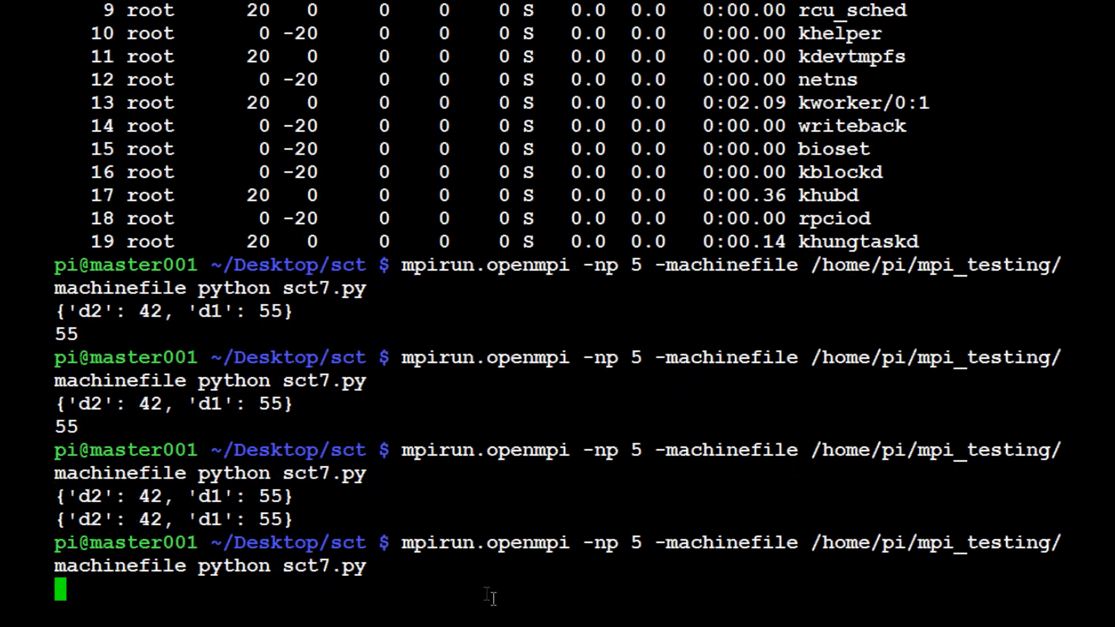
pyautogui.moveTo(447, 589)
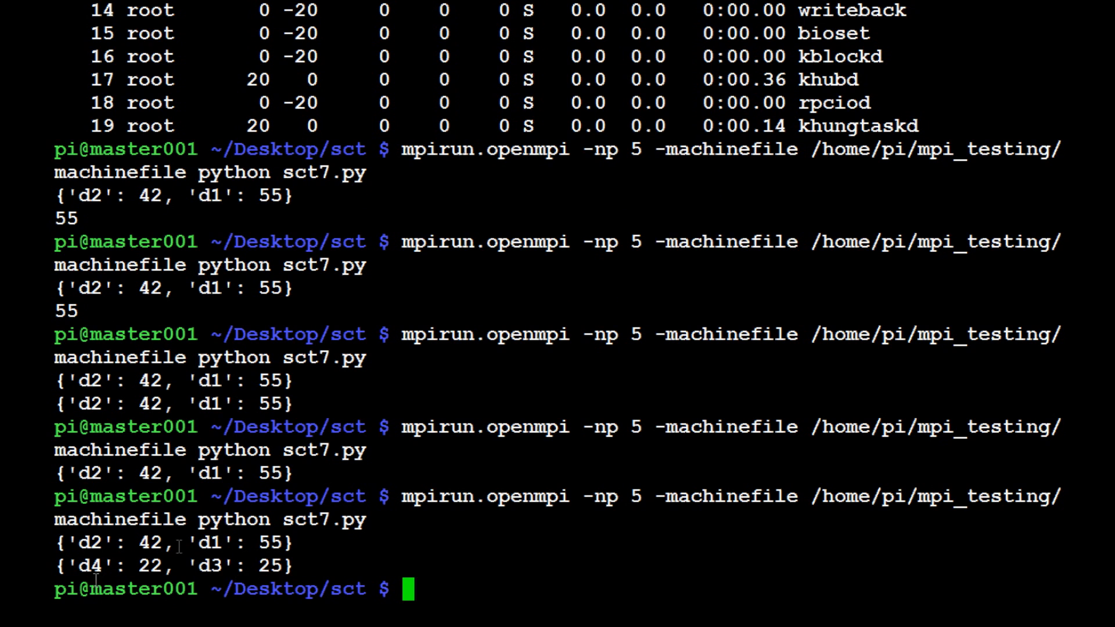
pyautogui.moveTo(79, 494)
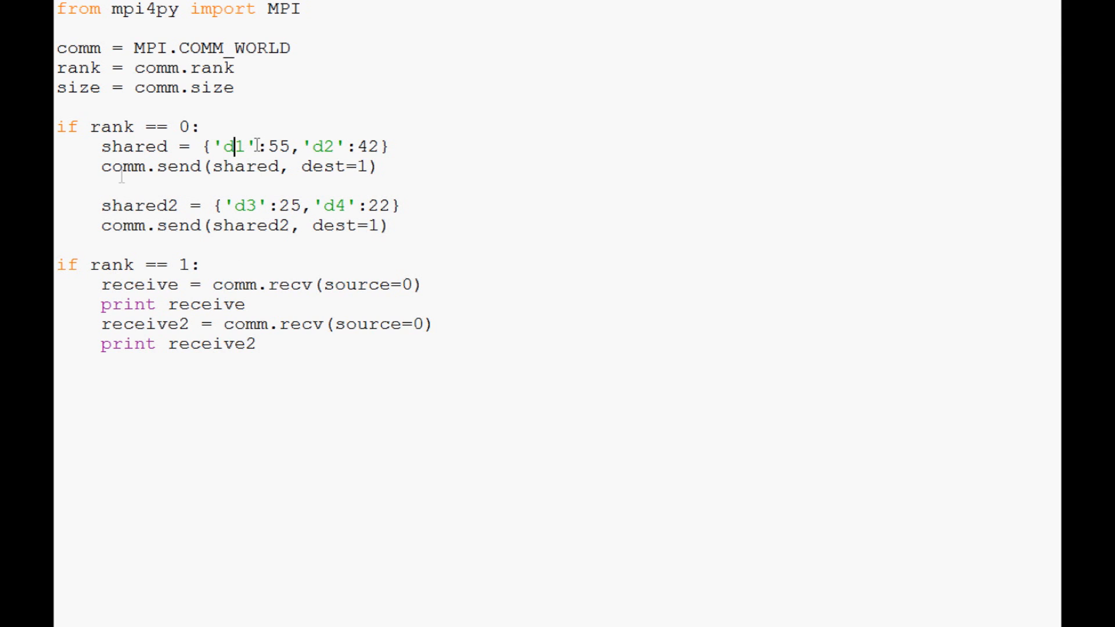
# Add tag=1 and tag=2 arguments to the two comm.send and comm.recv calls
pyautogui.doubleClick(134, 147)
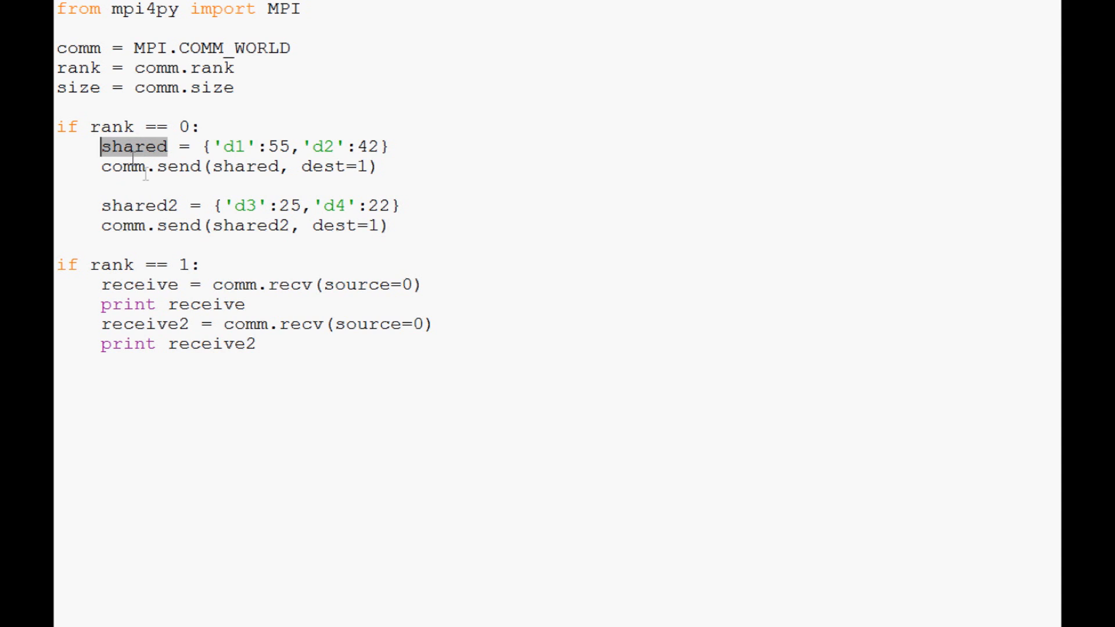
pyautogui.doubleClick(139, 205)
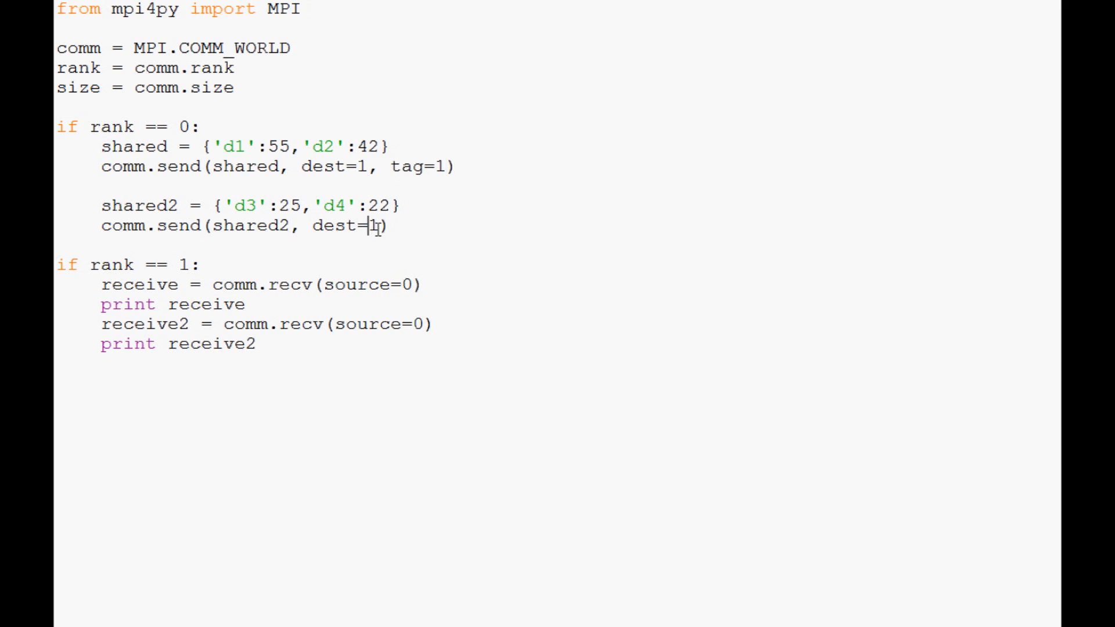
pyautogui.write(', tag=2')
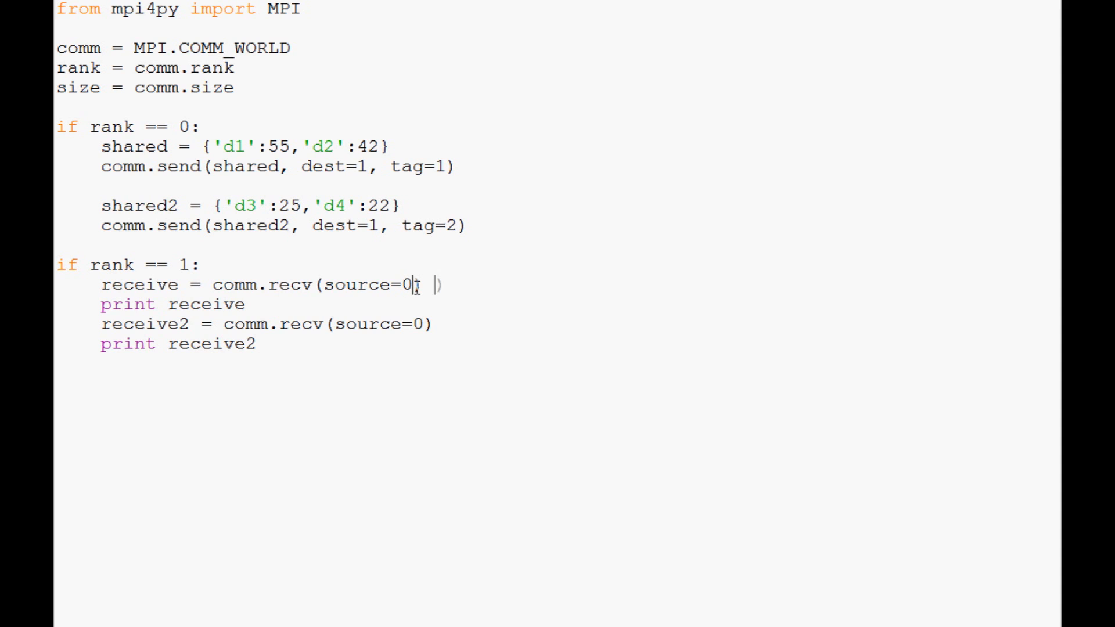
pyautogui.write(', tag=1')
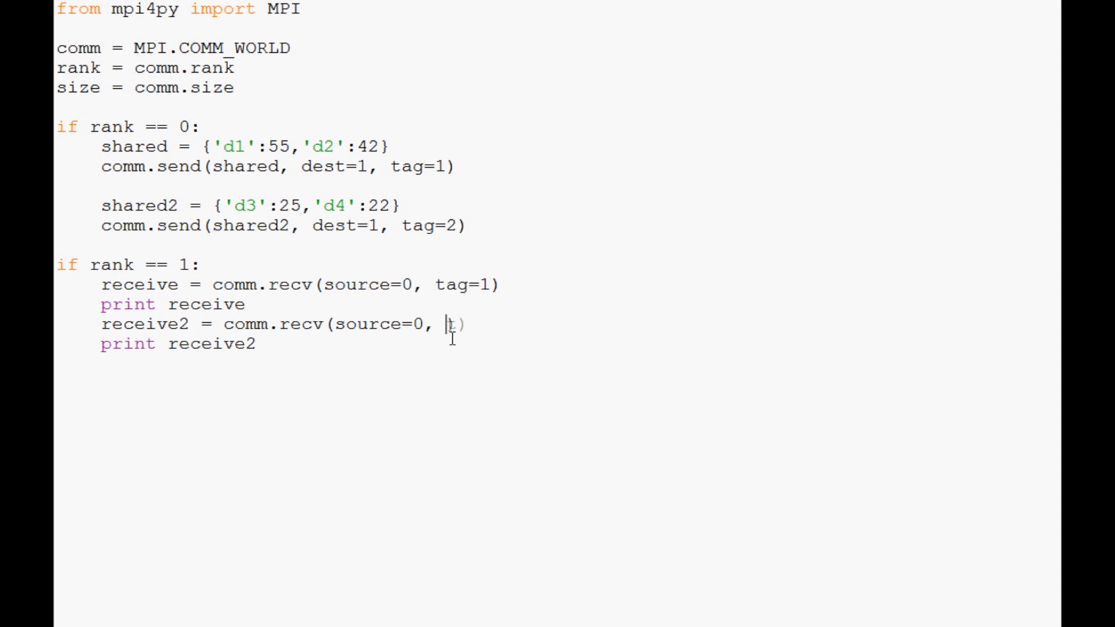
pyautogui.write('tag=2')
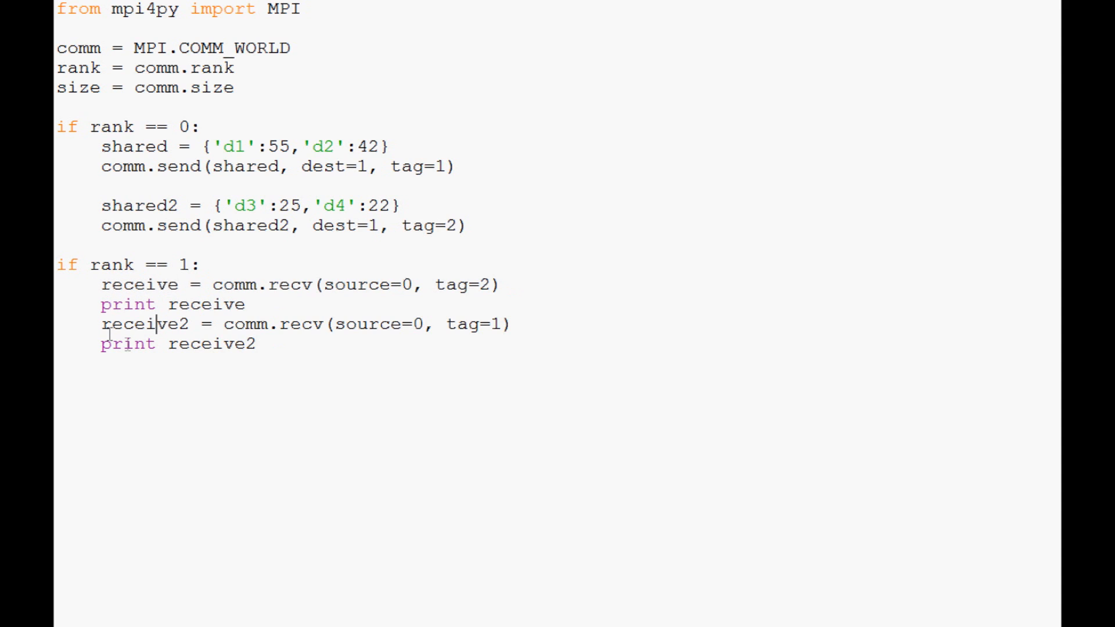
# Select the receive call text to set tag 2 first and tag 1 second
pyautogui.moveTo(412, 324); pyautogui.dragTo(510, 323)
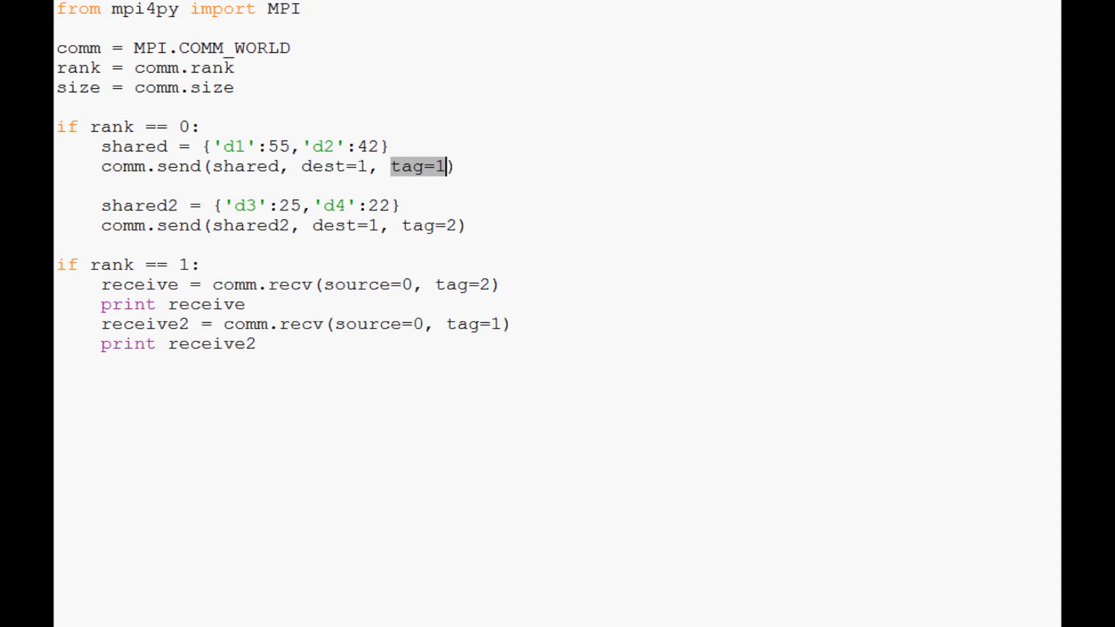
pyautogui.moveTo(661, 367)
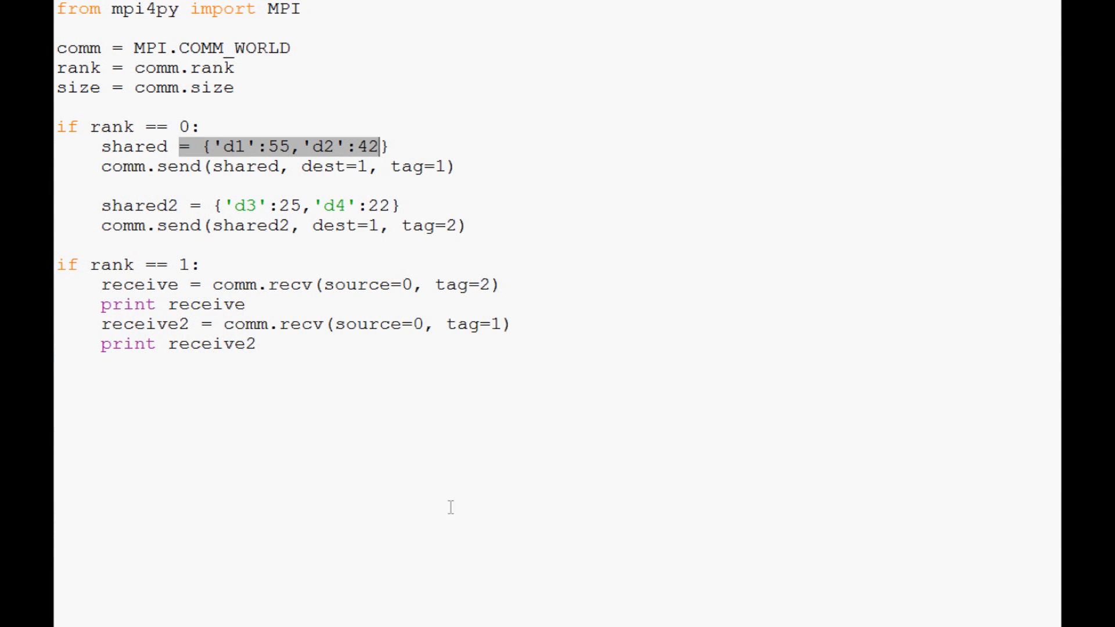
pyautogui.moveTo(439, 177)
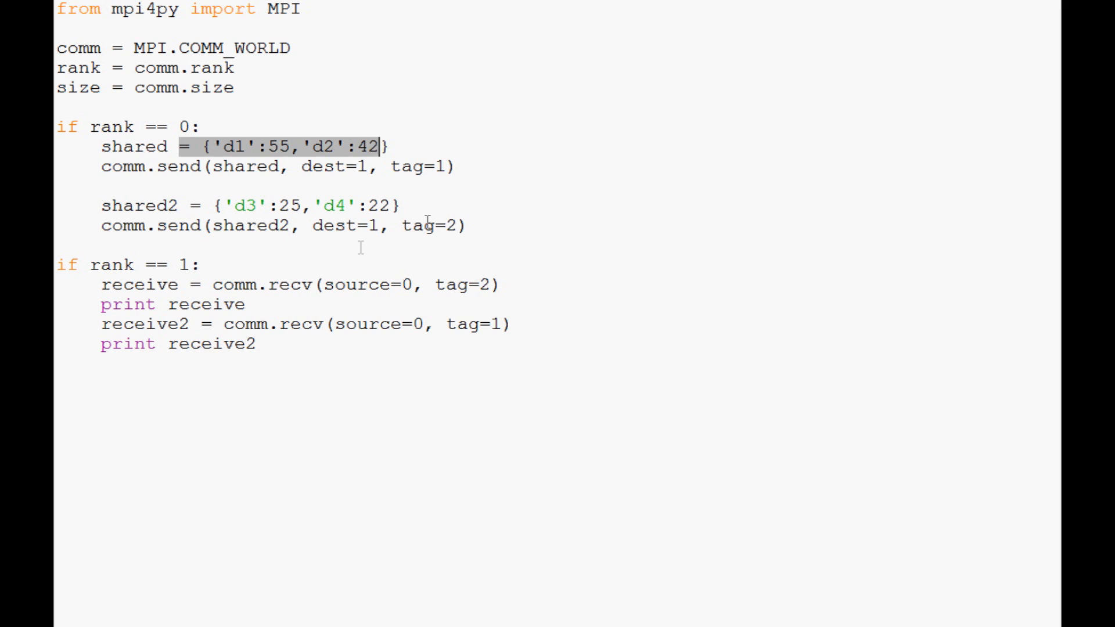
pyautogui.moveTo(423, 186)
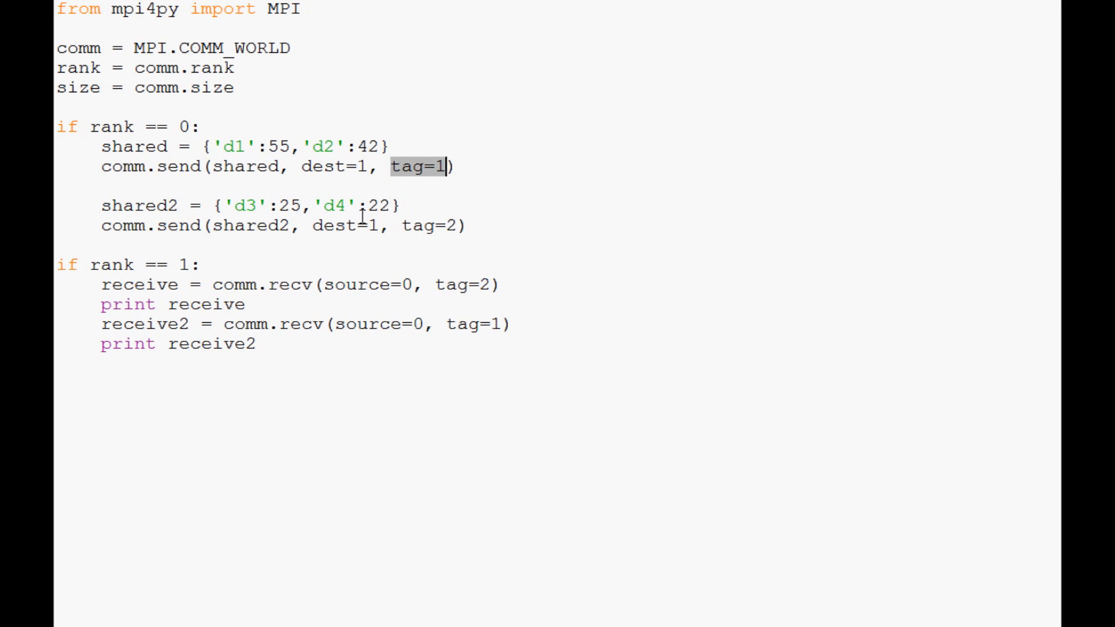
pyautogui.doubleClick(245, 165)
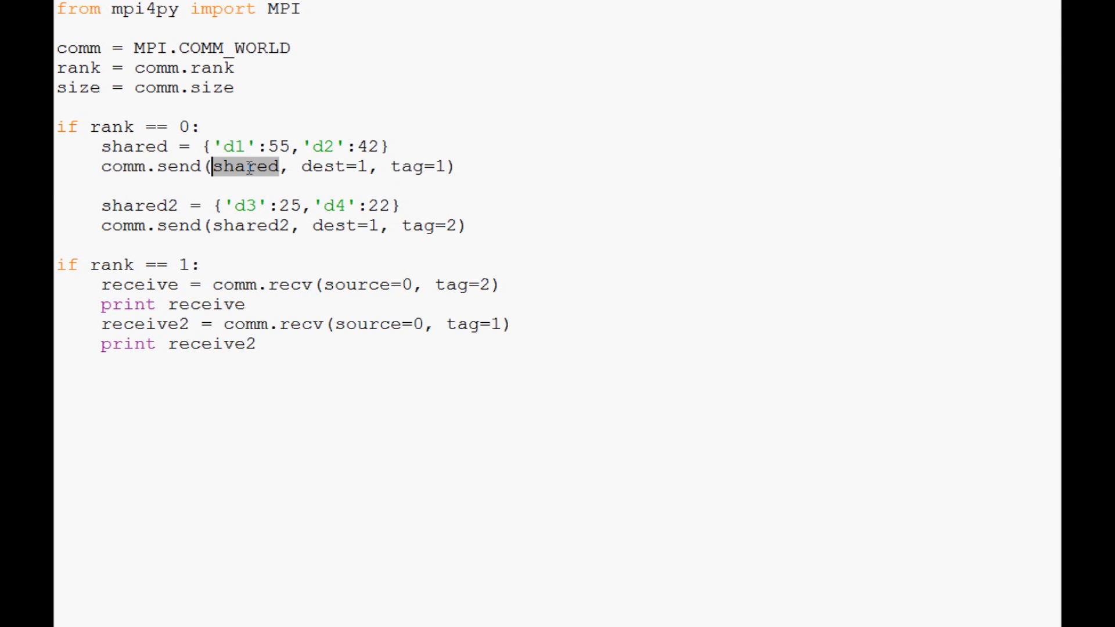